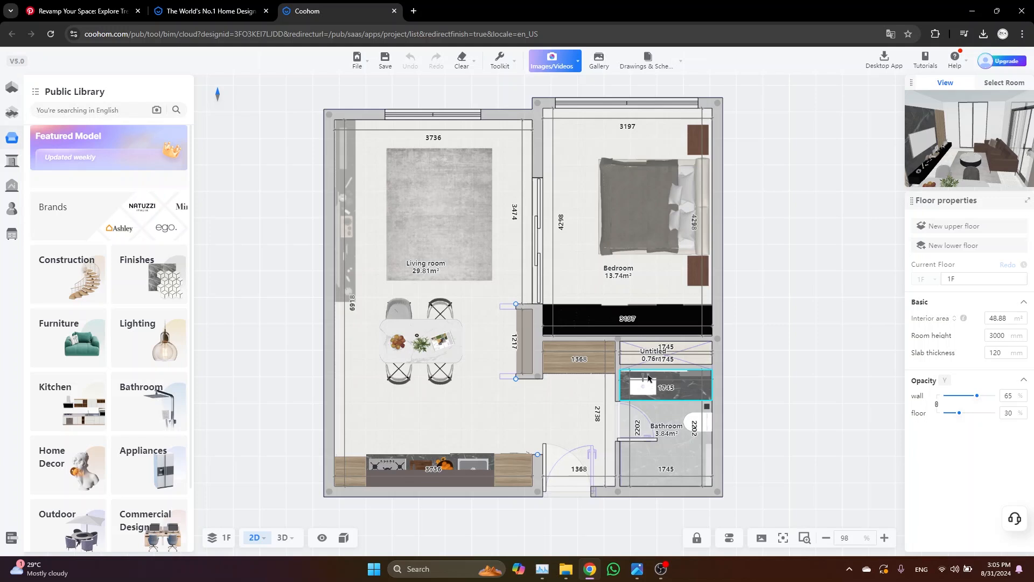
- Switch the 2D plan to the ceiling layout and view the living room in 3D
left_click(696, 271)
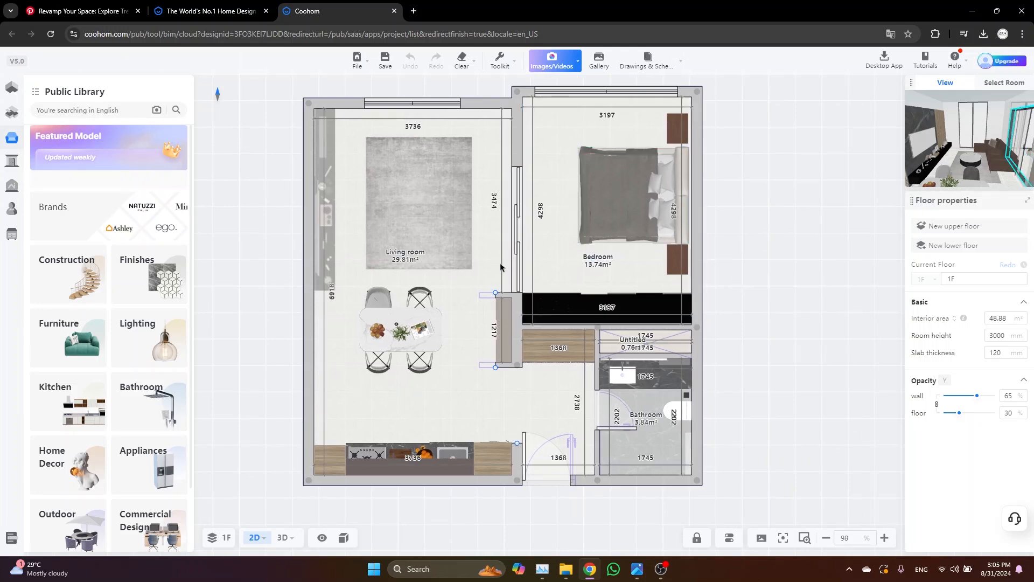
mouse_move(745, 285)
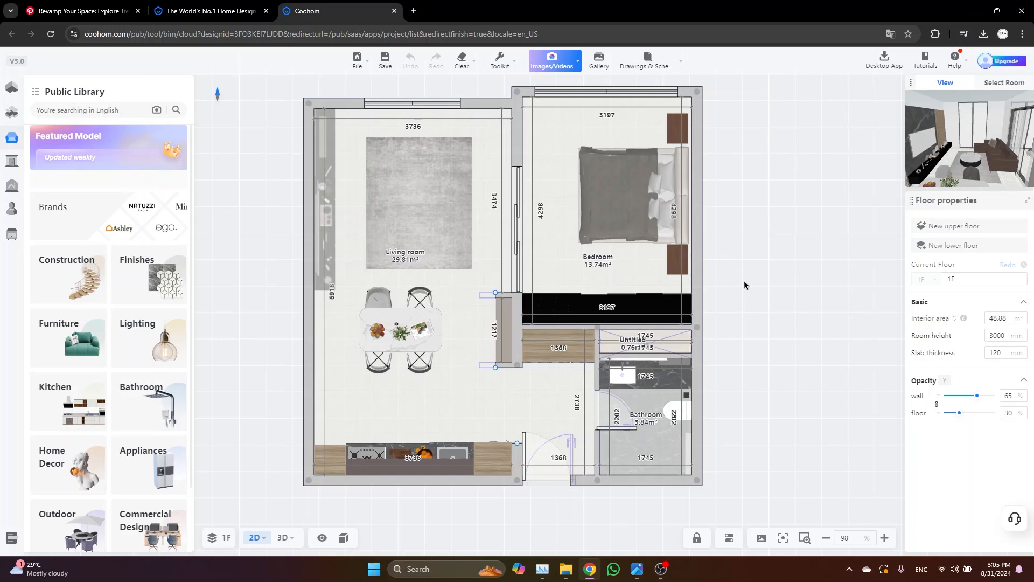
mouse_move(739, 298)
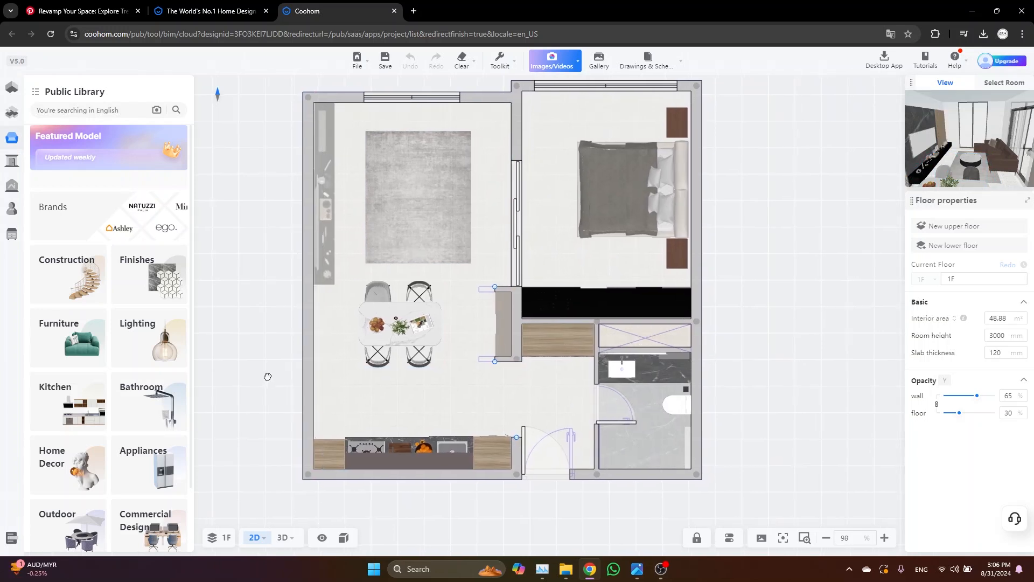
left_click(255, 537)
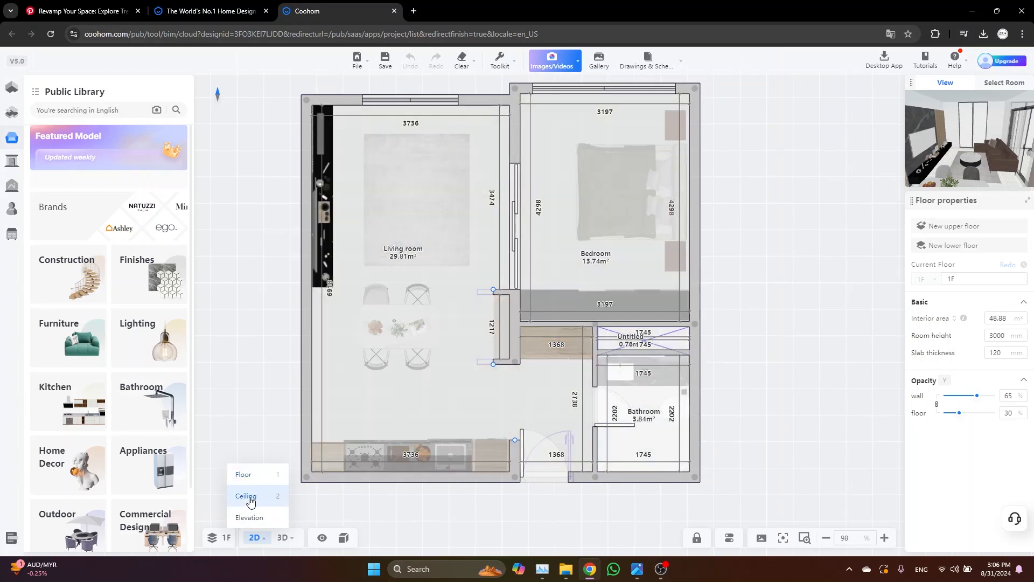
left_click(246, 498)
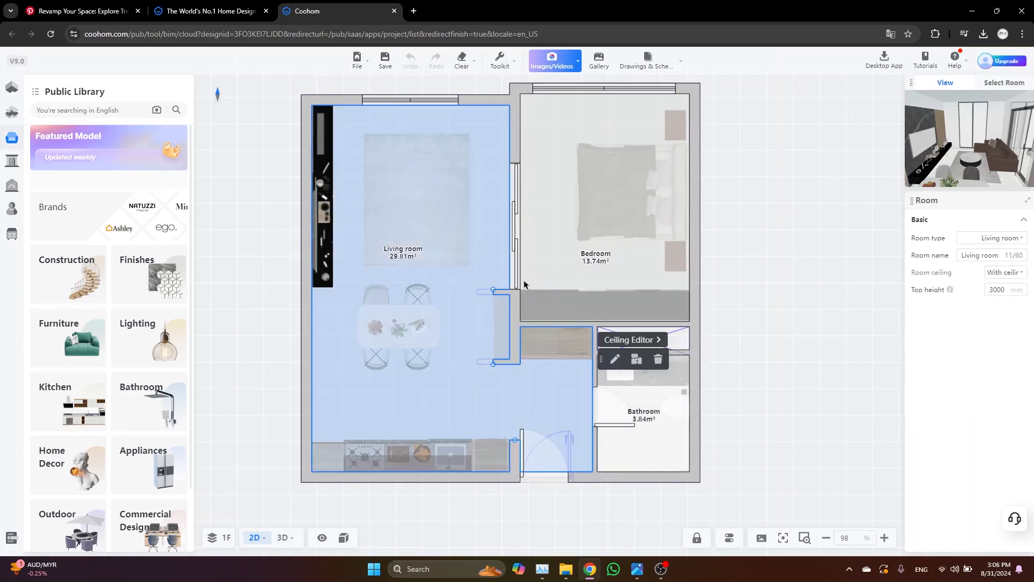
left_click(283, 539)
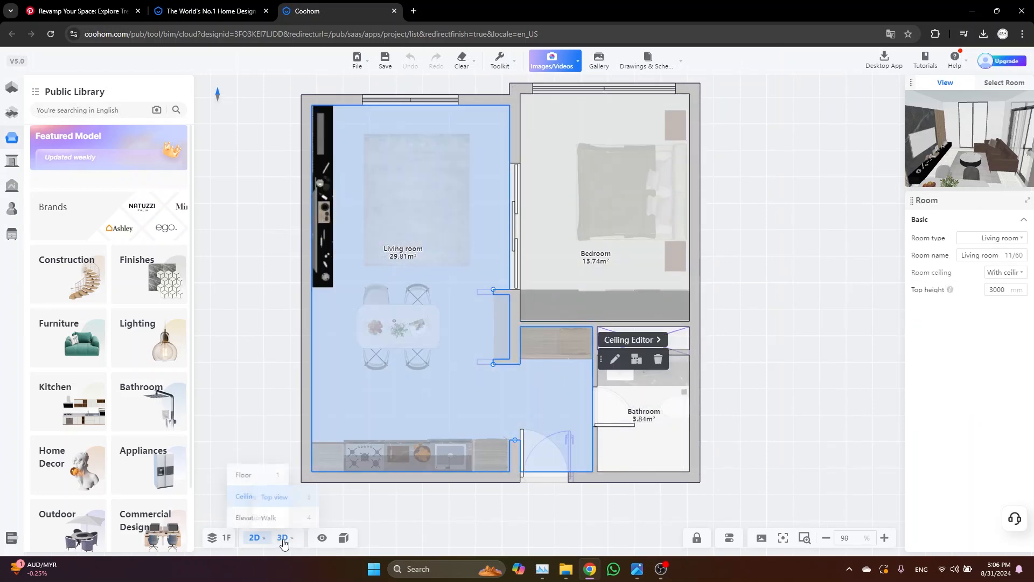
left_click(283, 540)
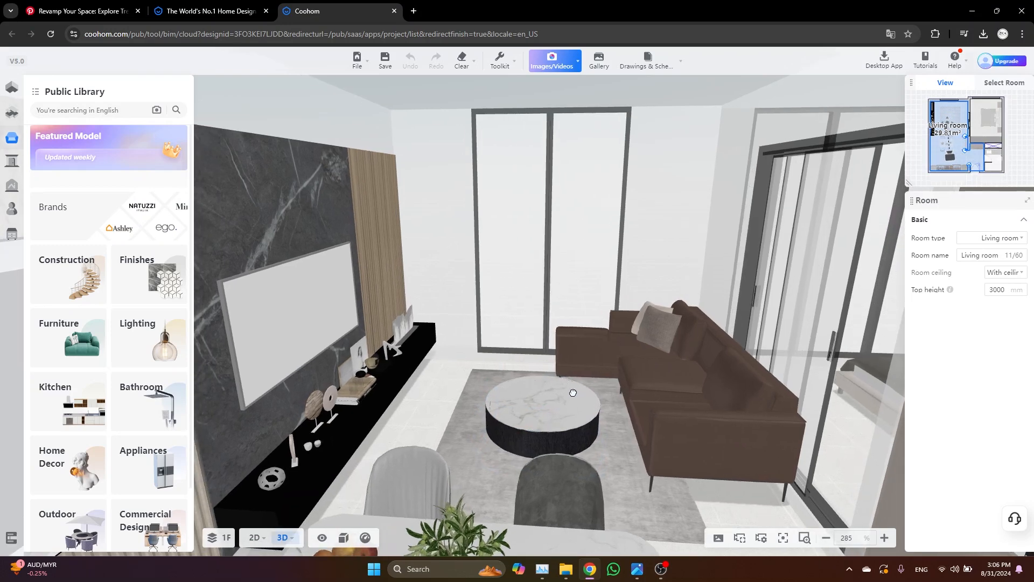
- Select the living room ceiling and enter its Ceiling Editor
left_click(427, 105)
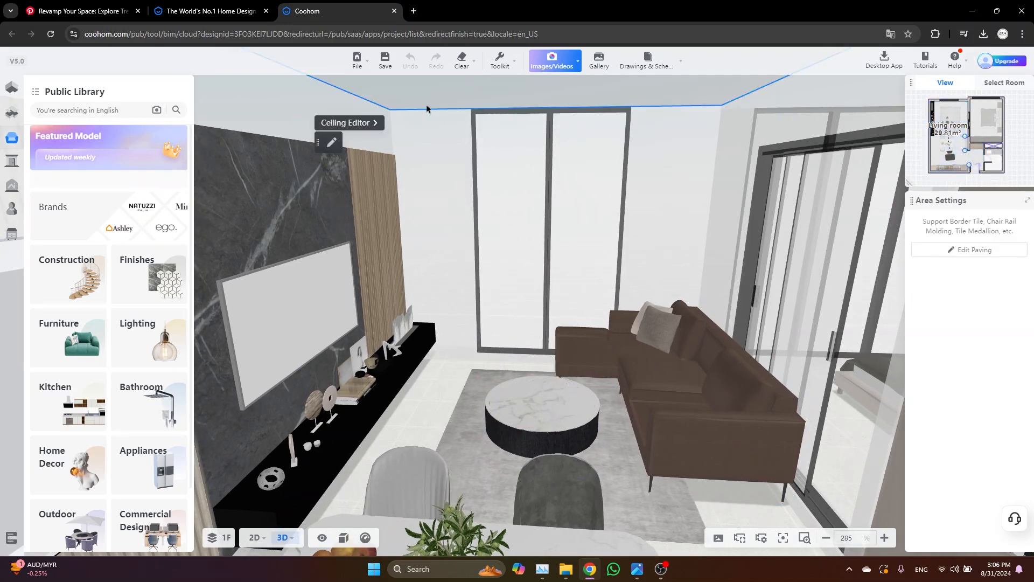
left_click(349, 123)
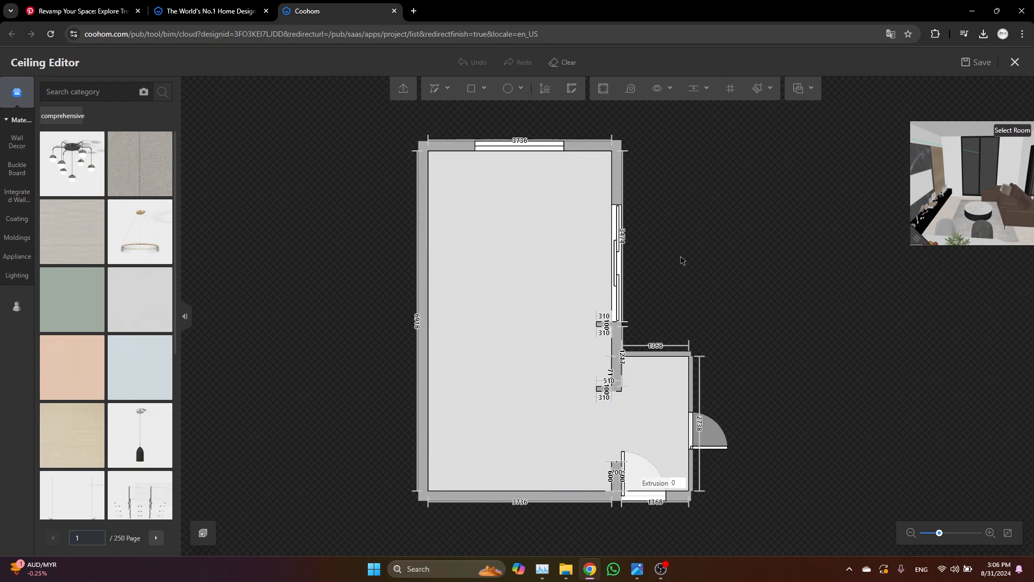
- Place guide lines across the living room ceiling with a 550 offset
left_click(693, 88)
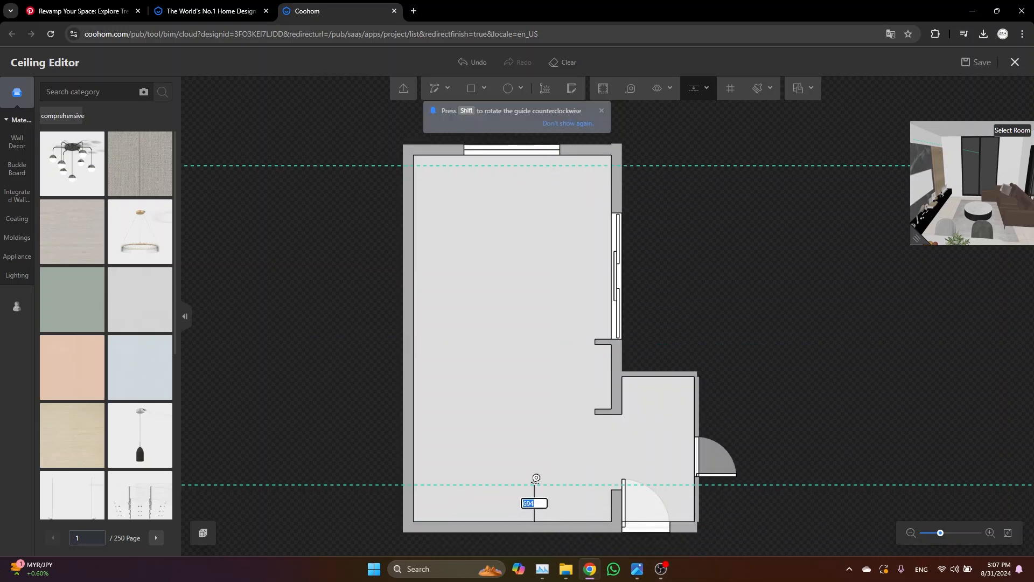
type("550")
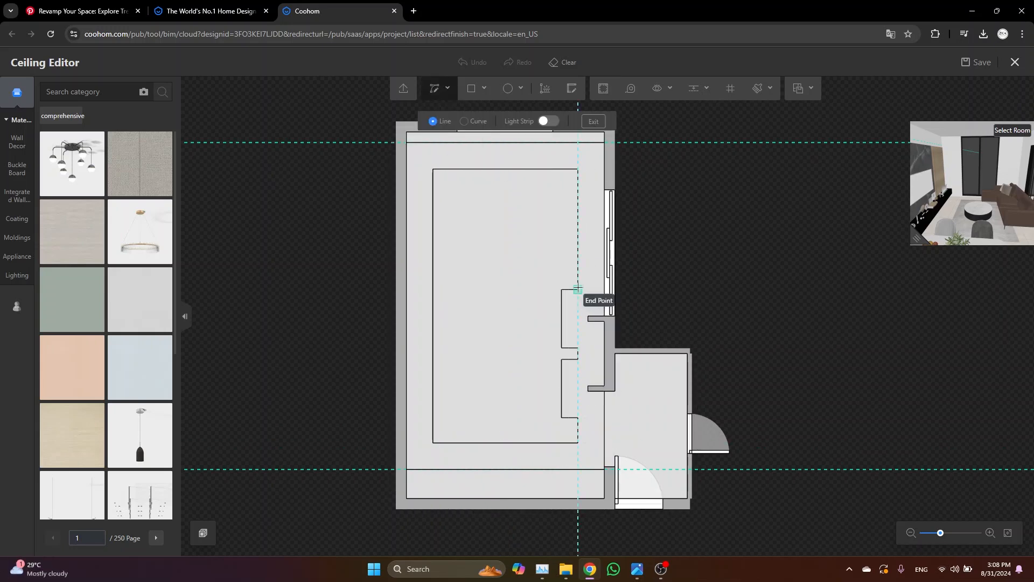
- Close the inner outline and remove the small notch shape beside the wall
left_click(577, 418)
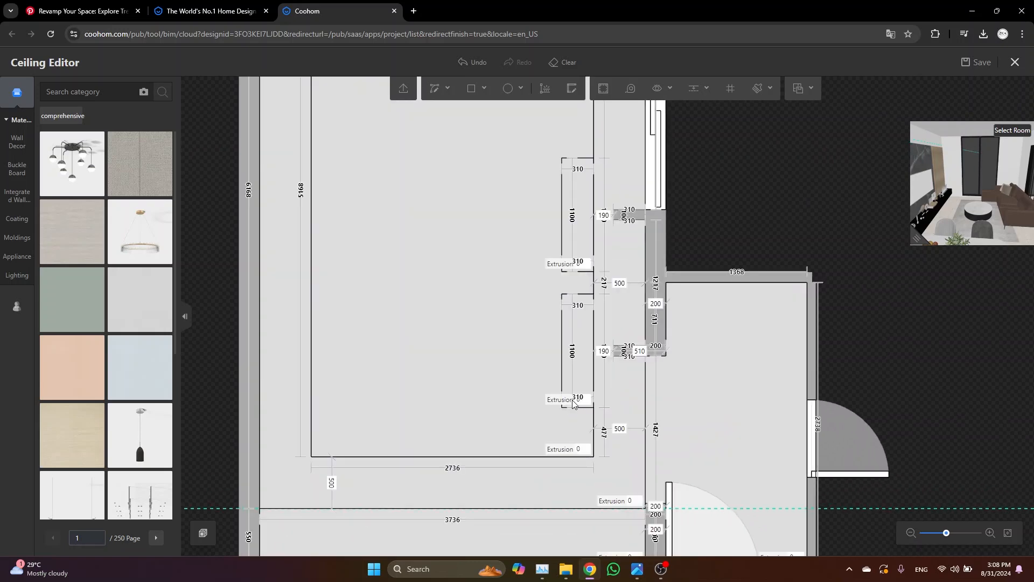
left_click(570, 407)
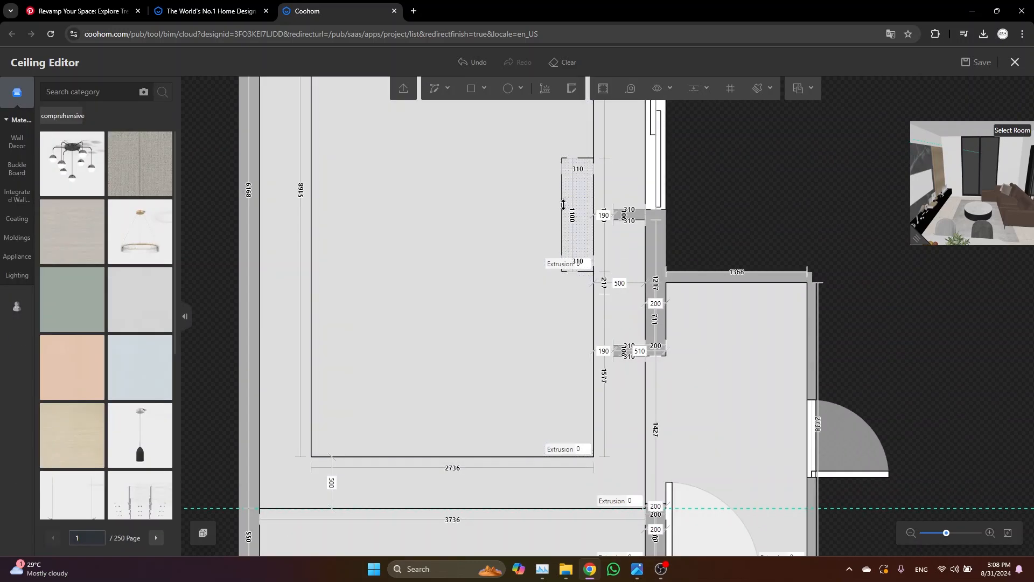
- Extrude the ceiling border around the central panel to 500
left_click(562, 217)
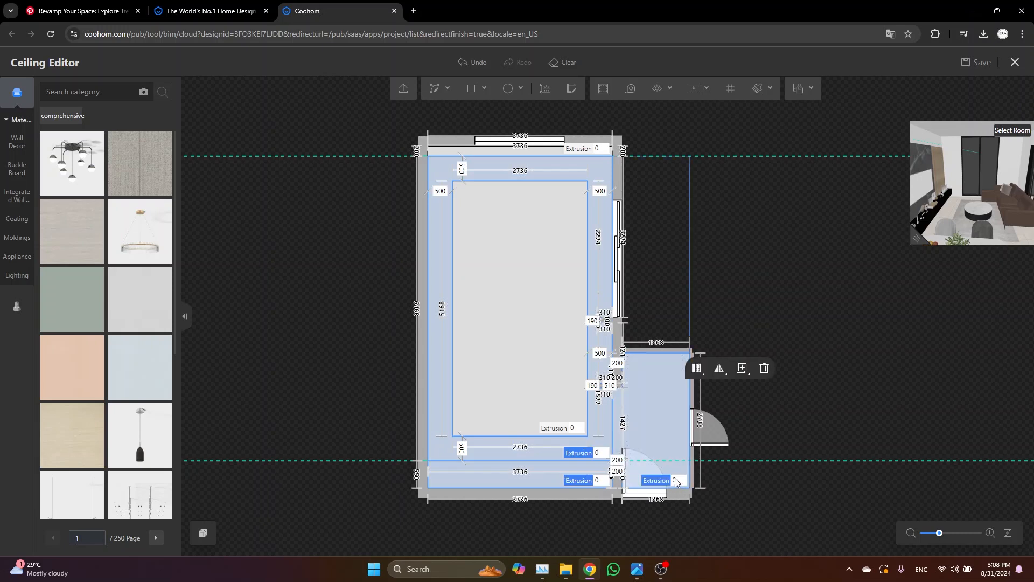
left_click(676, 480)
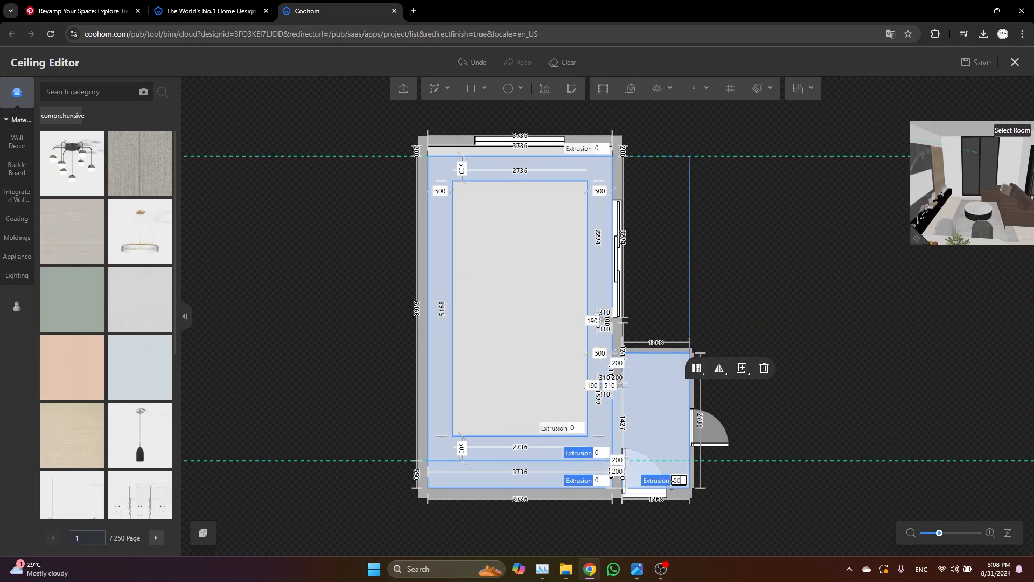
type("500")
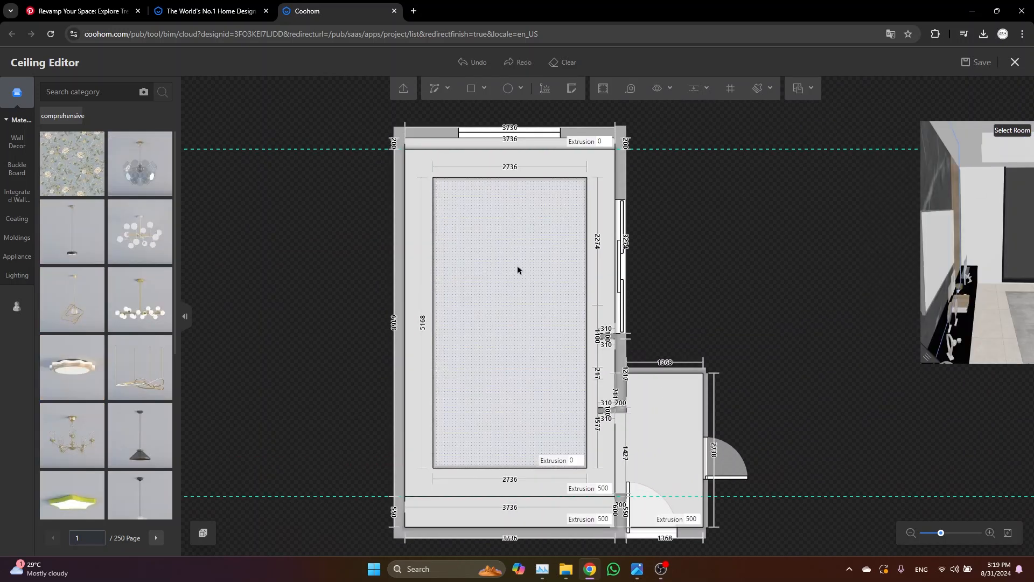
- Add another guide line across the central panel at a 300 offset
left_click(693, 88)
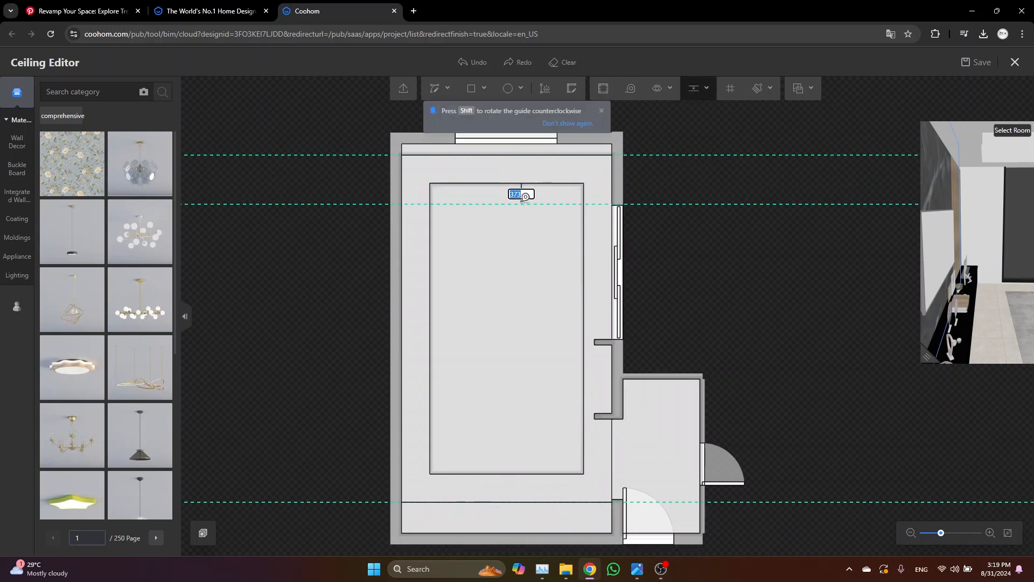
type("300")
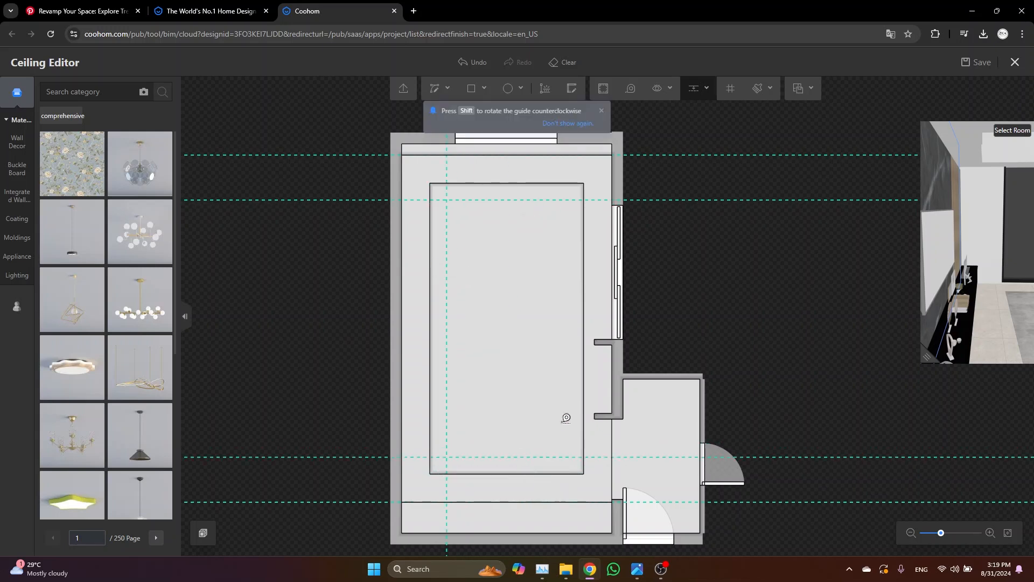
left_click(471, 88)
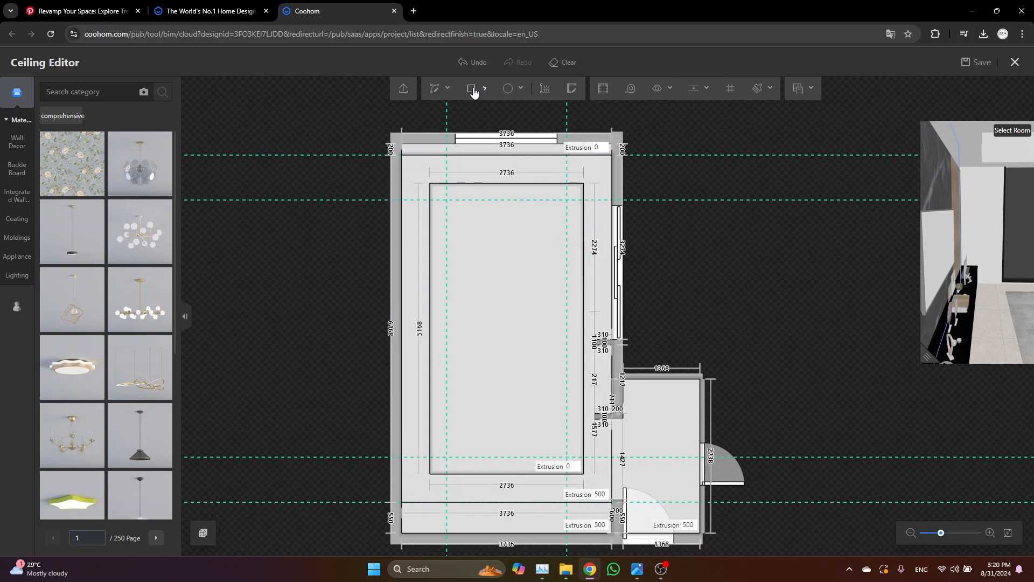
- Draw an inner rectangle with Light Strip enabled and set its extrusion to 150
left_click(471, 88)
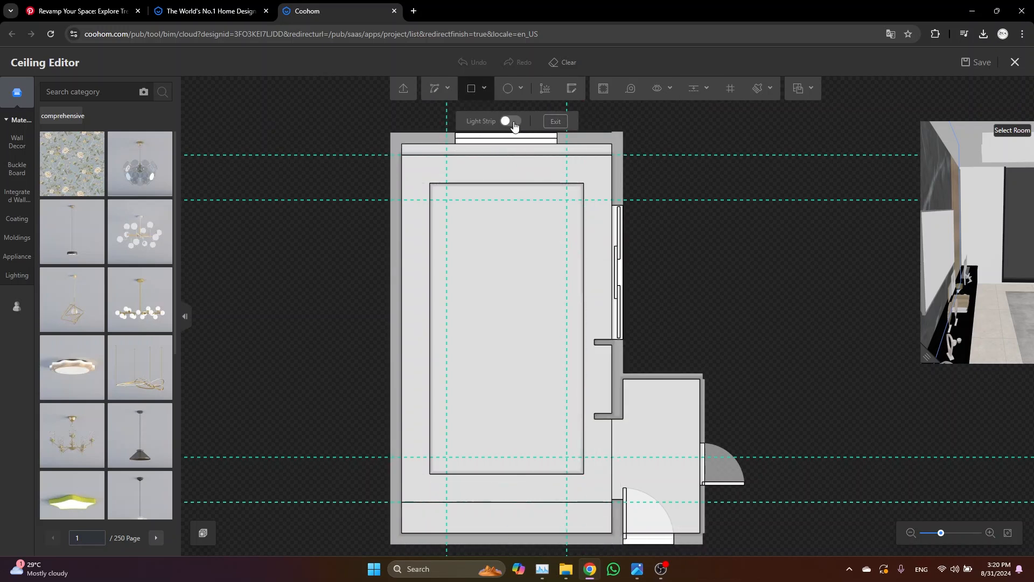
left_click(508, 121)
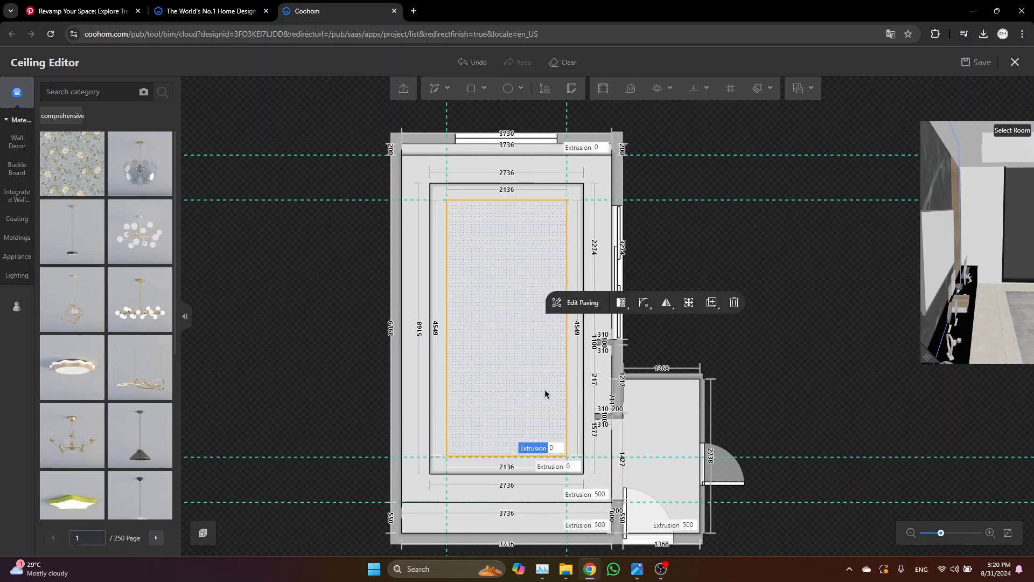
left_click(553, 448)
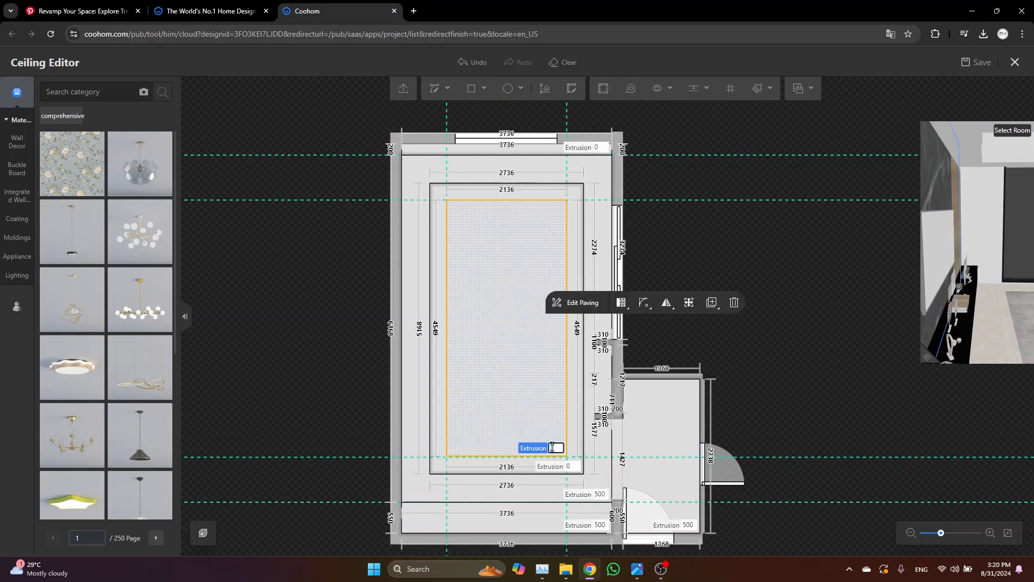
type("150")
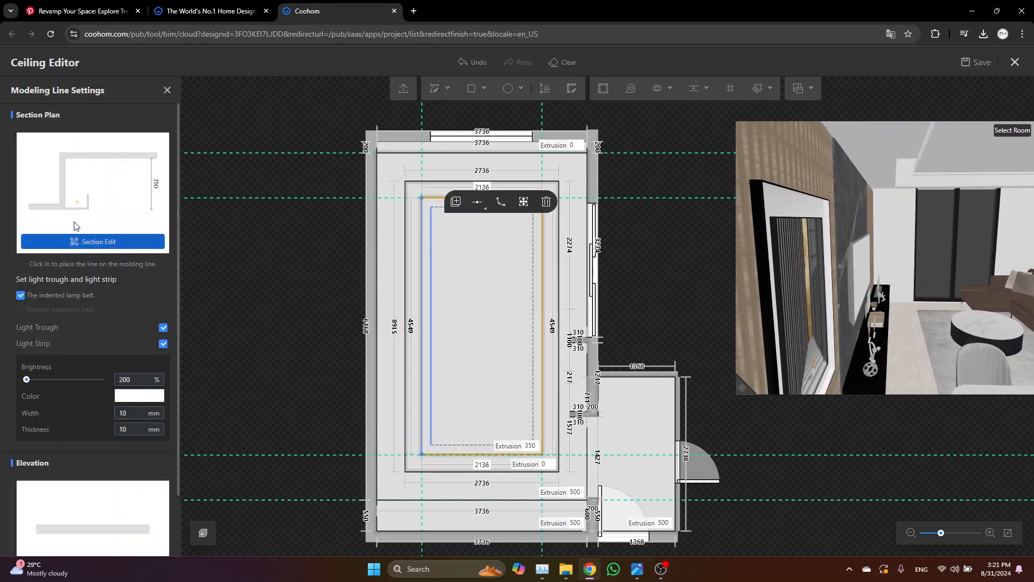
- Edit the light trough cross-section with a 100 profile dimension and confirm it
left_click(94, 242)
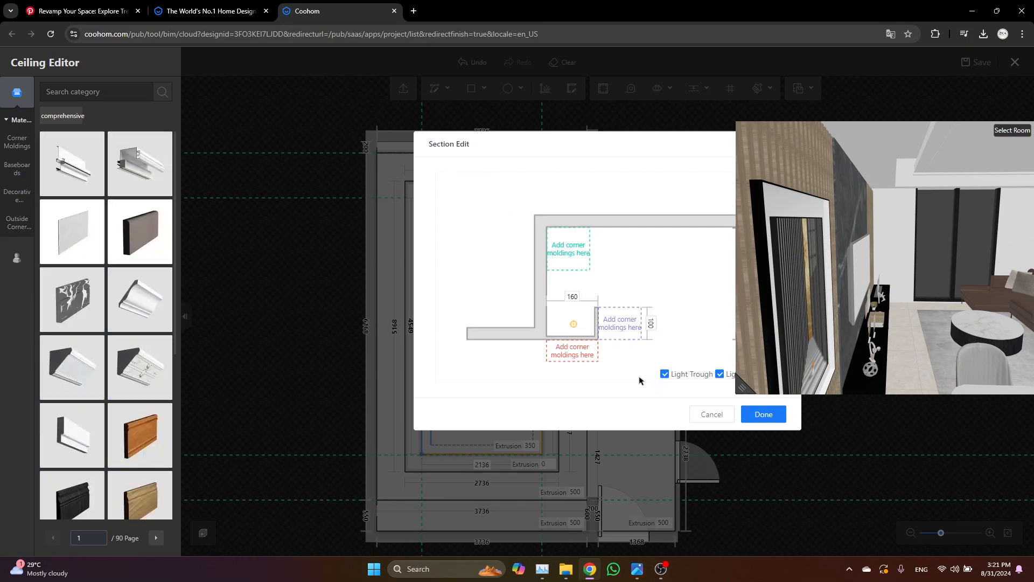
mouse_move(646, 335)
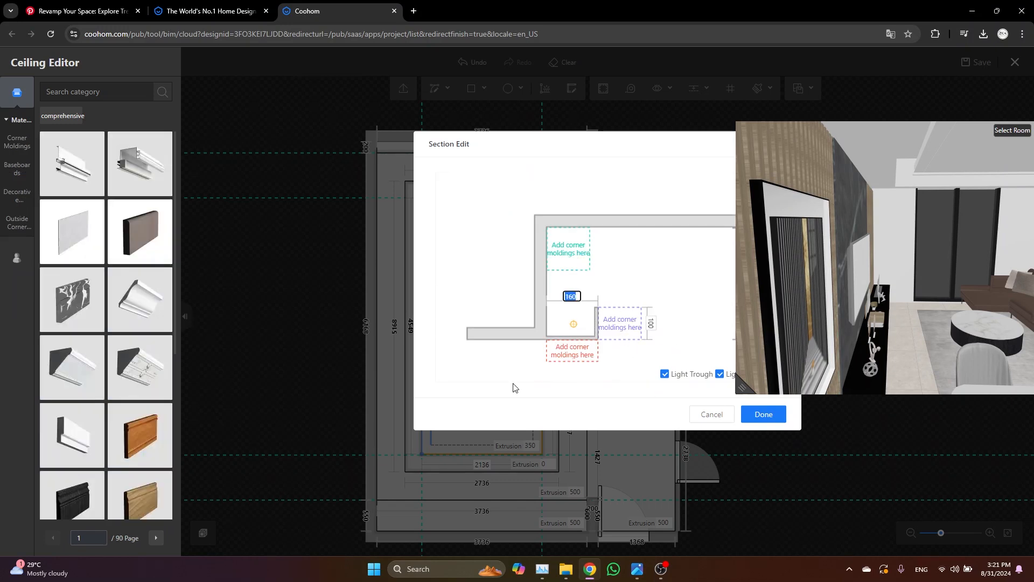
type("100")
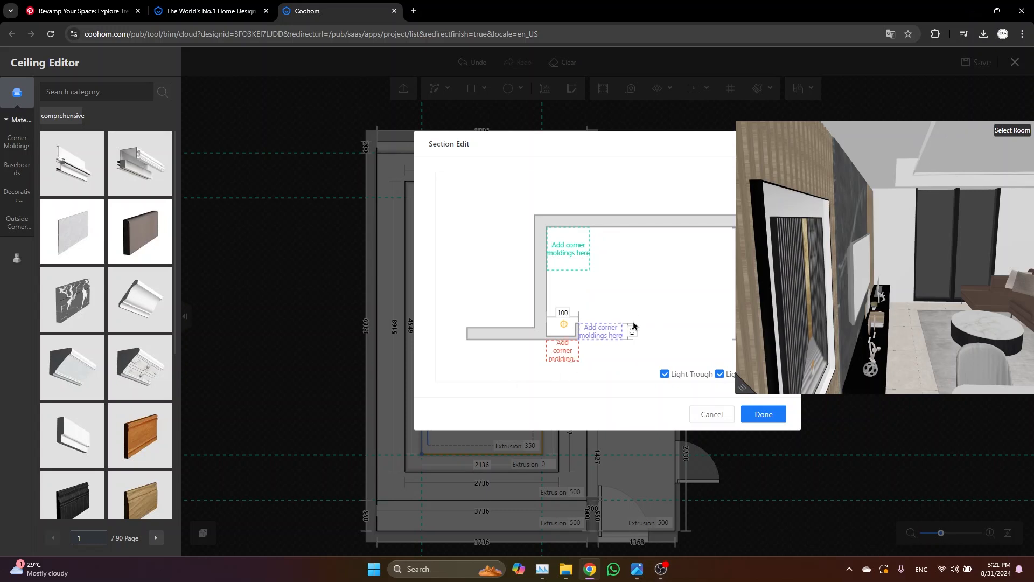
left_click(763, 414)
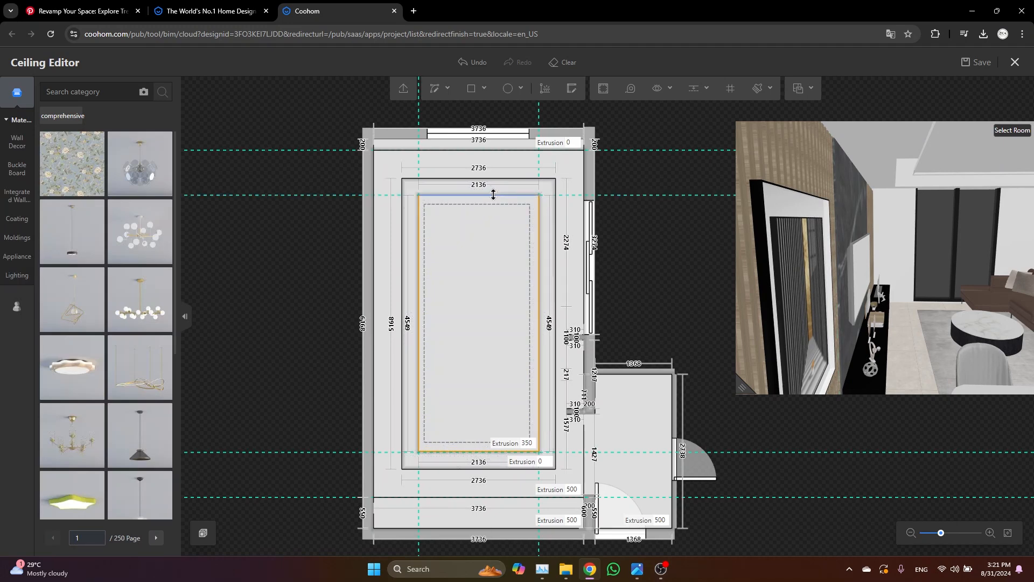
left_click(479, 194)
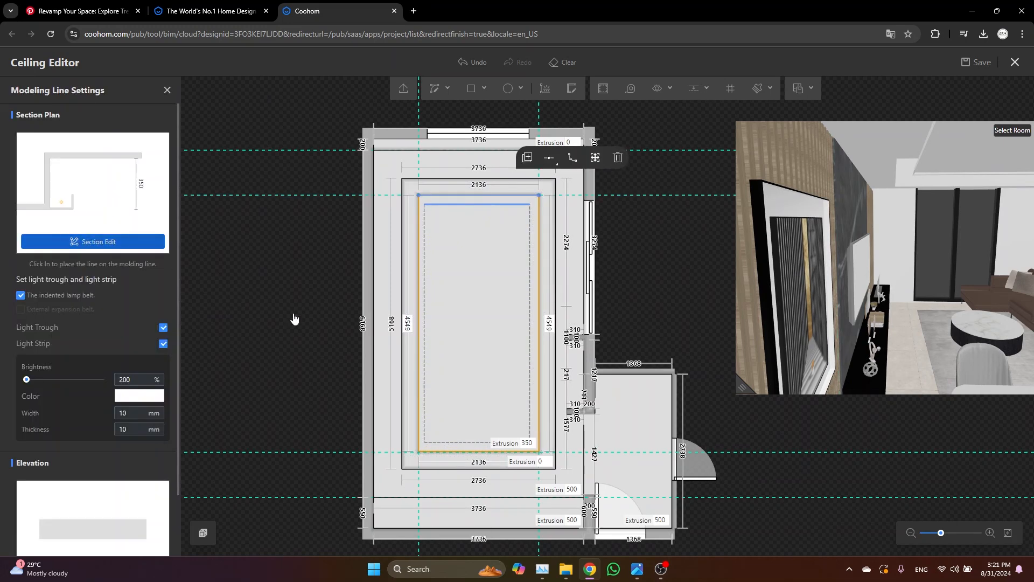
left_click(98, 245)
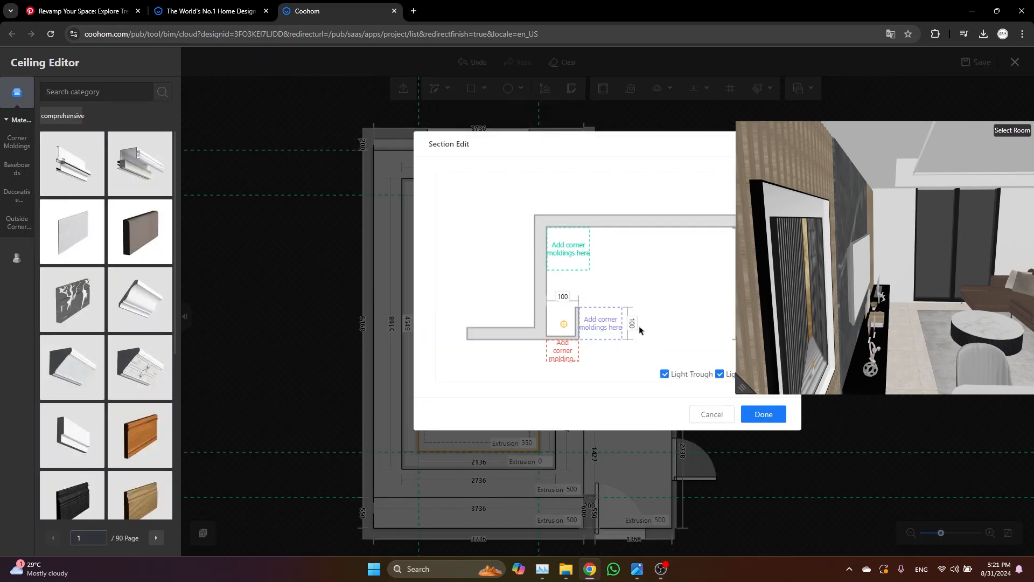
left_click(763, 413)
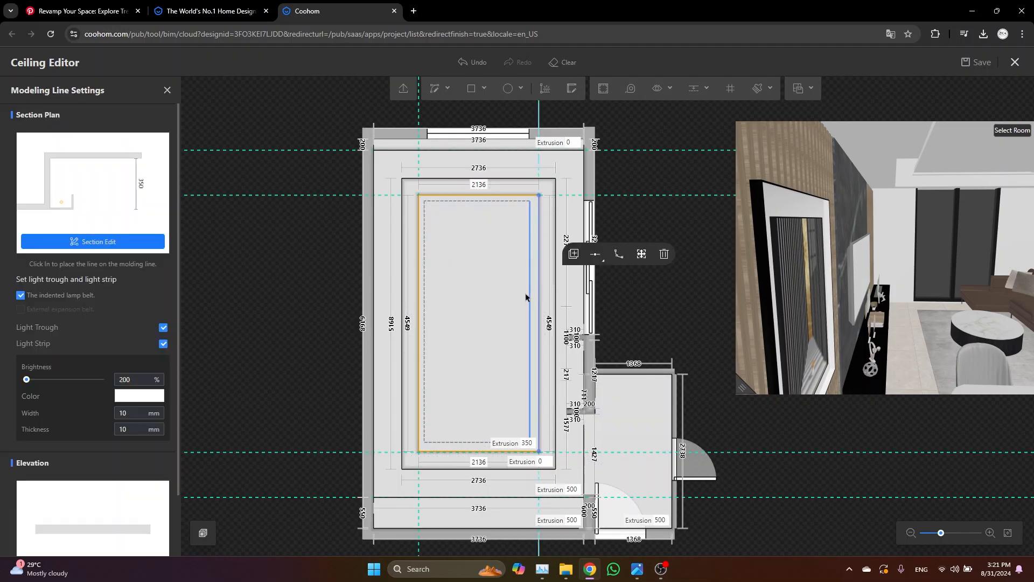
- Reshape the inner border's section profile with light trough enabled and apply it
left_click(93, 242)
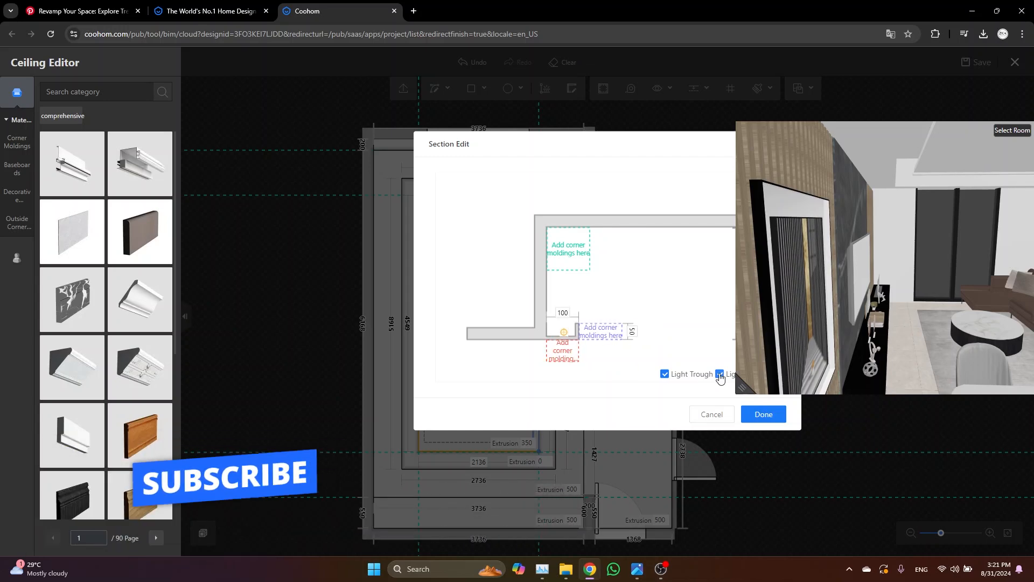
left_click(763, 413)
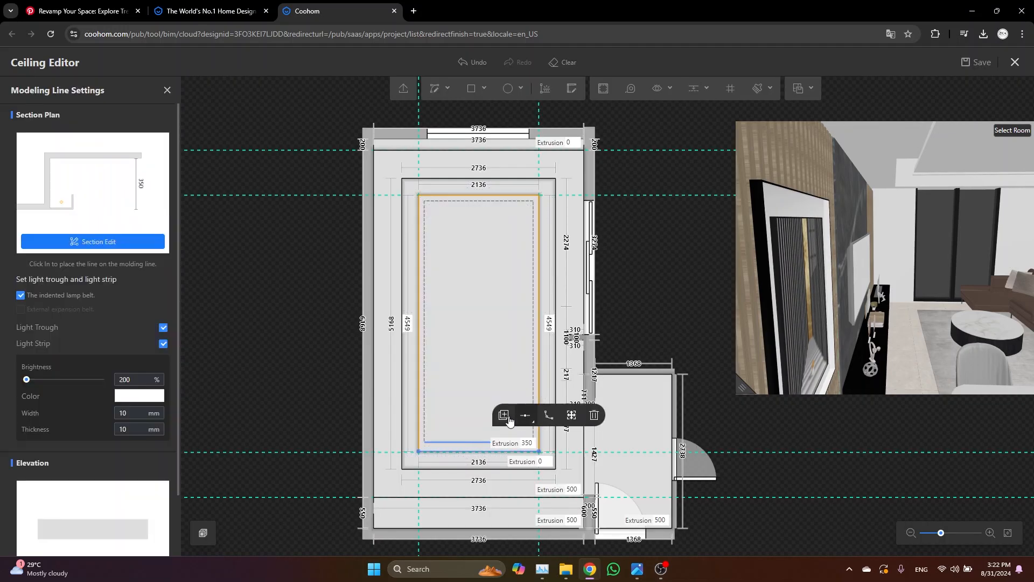
left_click(92, 242)
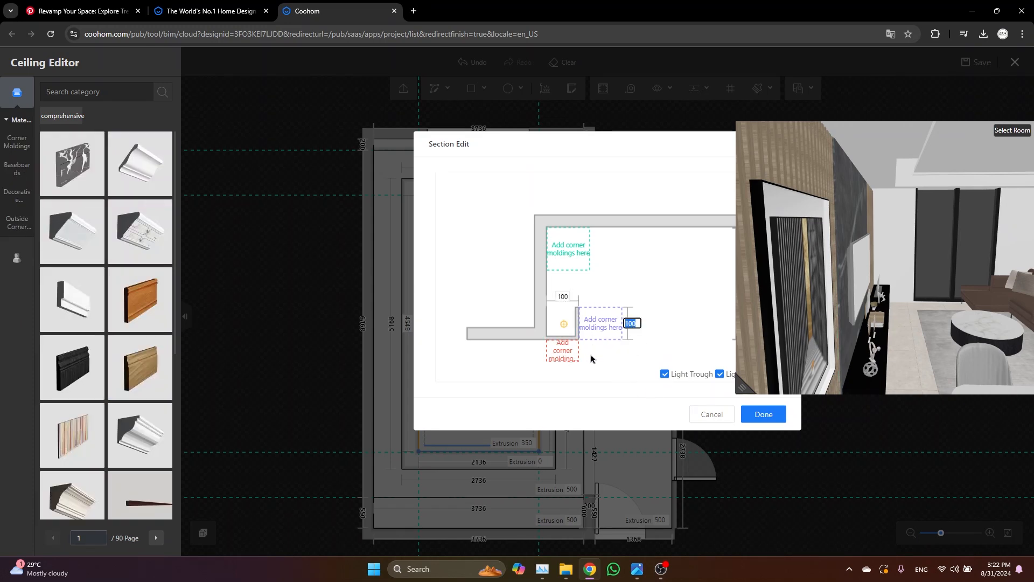
left_click(763, 413)
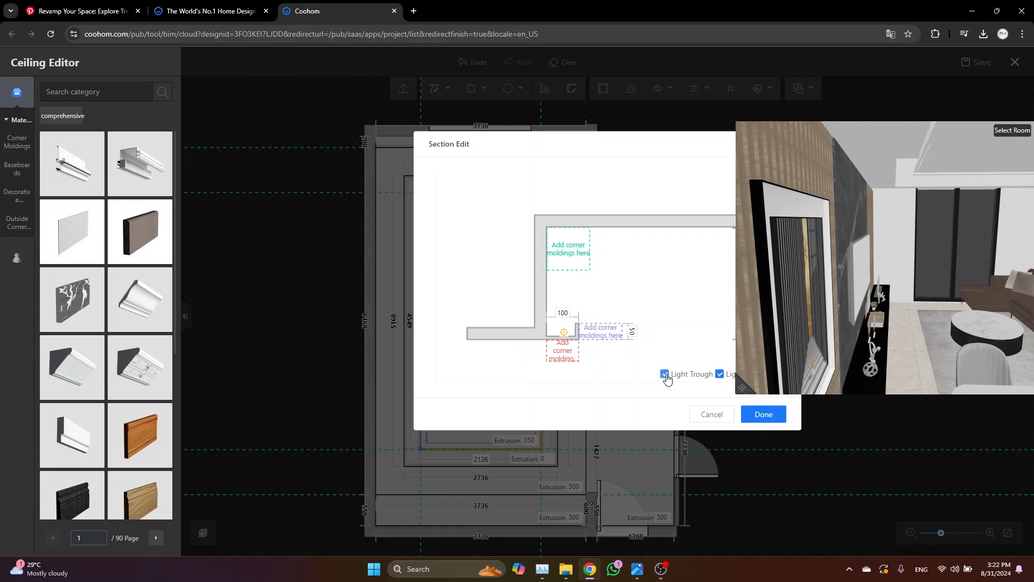
left_click(763, 413)
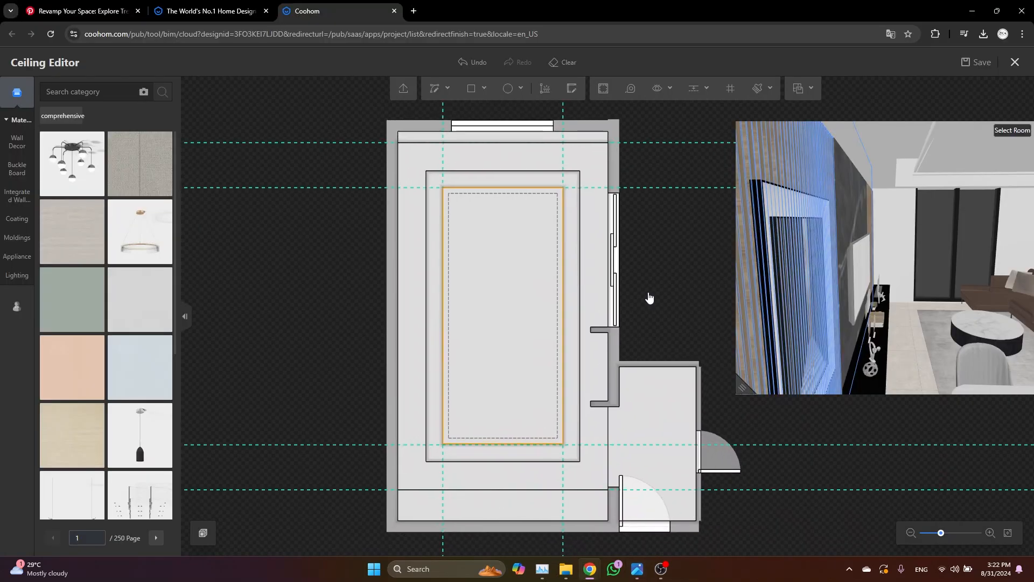
- Guide at 350 from the centre line and recess the two lengthwise channels 30
left_click(520, 258)
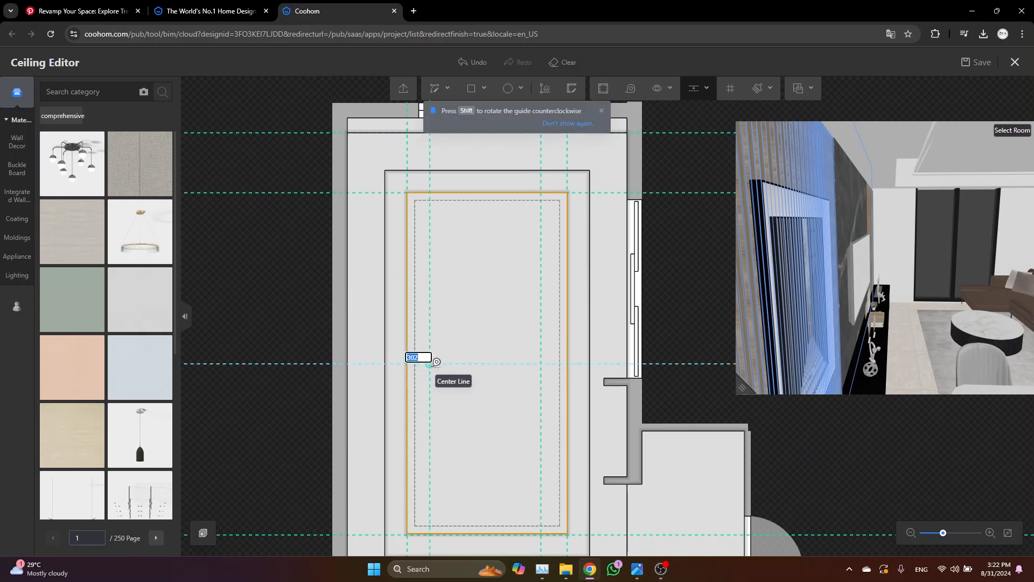
type("350")
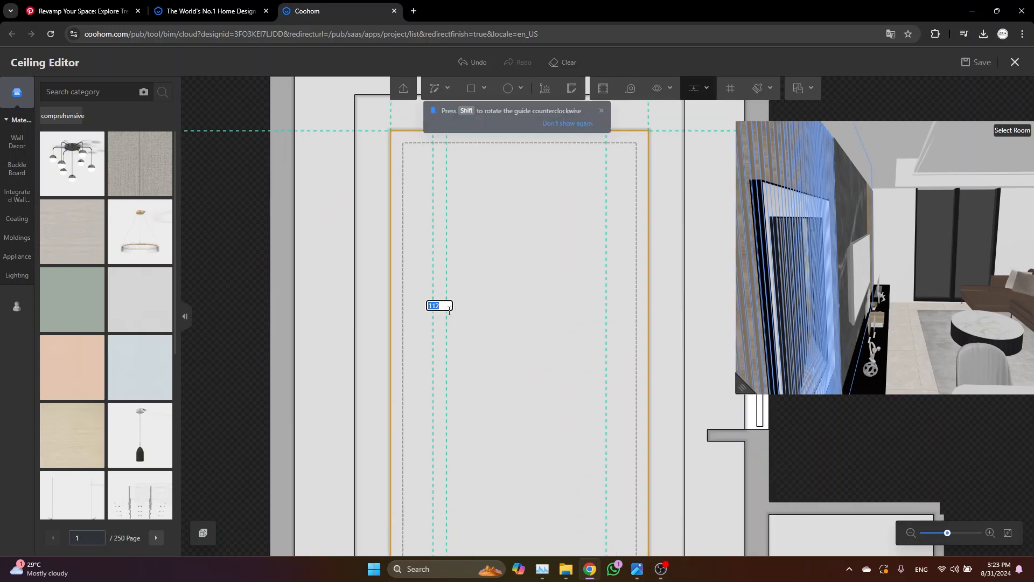
type("30")
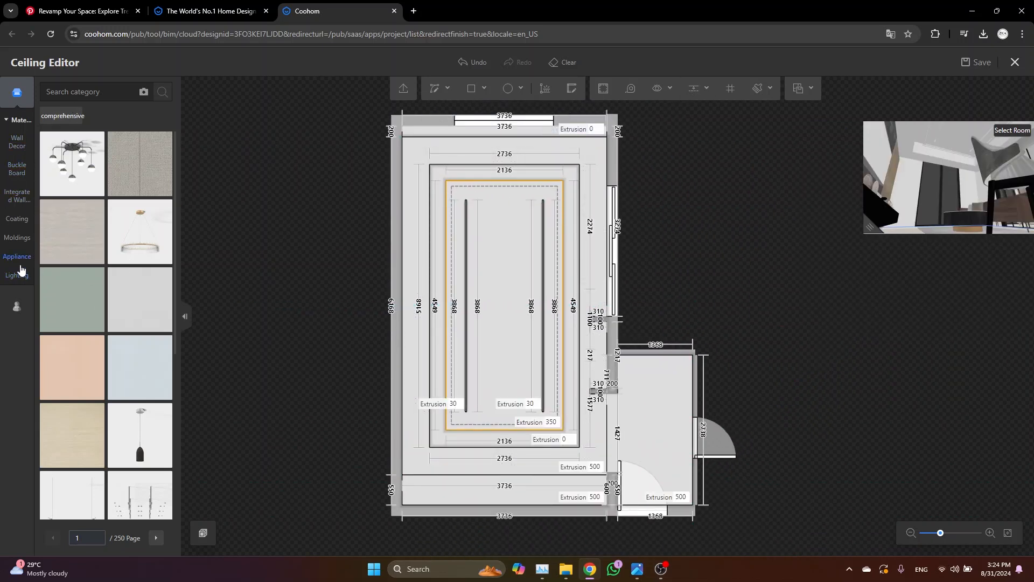
- Pick the magnetic linear floodlight from Lighting > Track light and place it on the channel edge
left_click(17, 276)
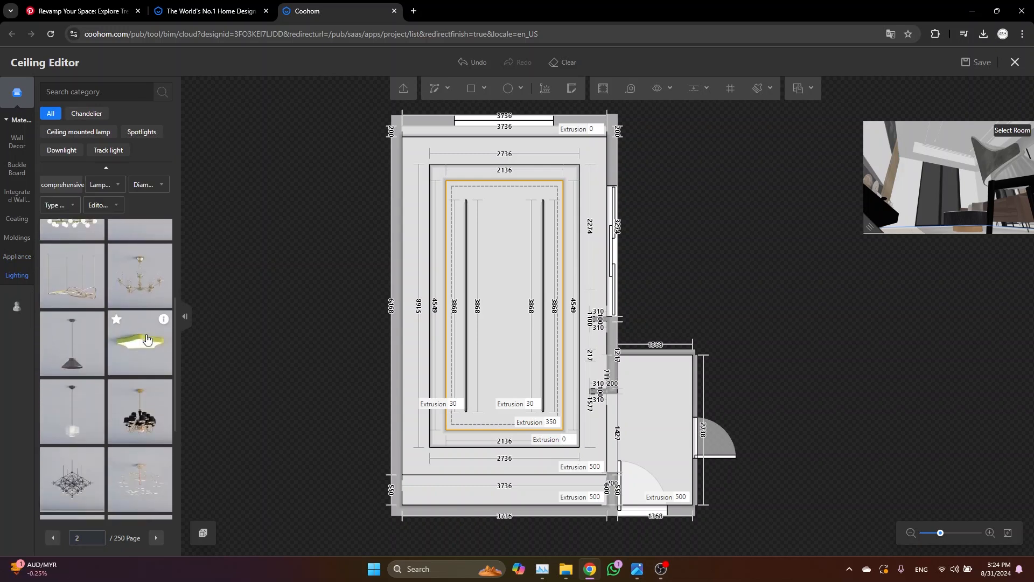
left_click(108, 151)
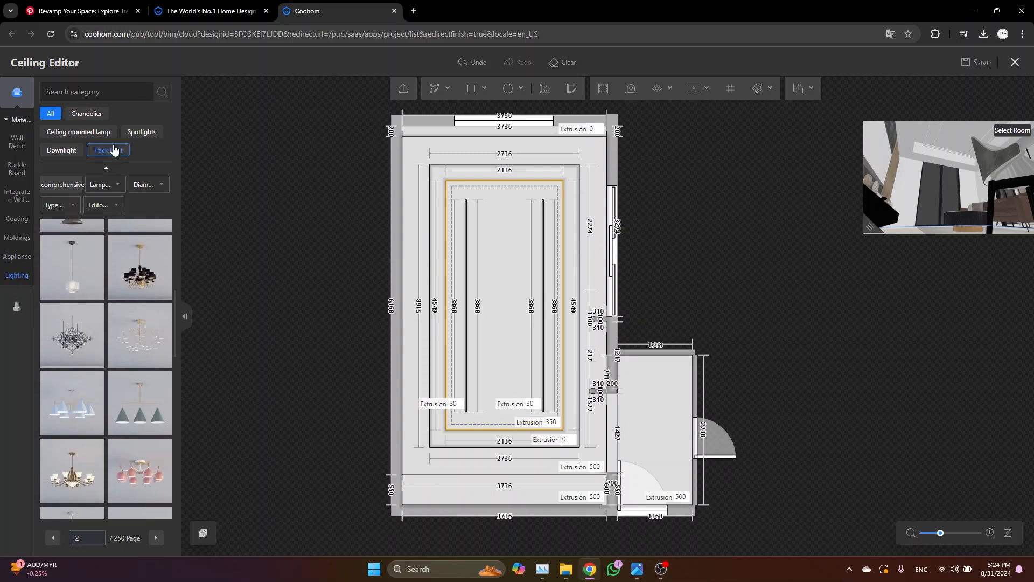
left_click(107, 150)
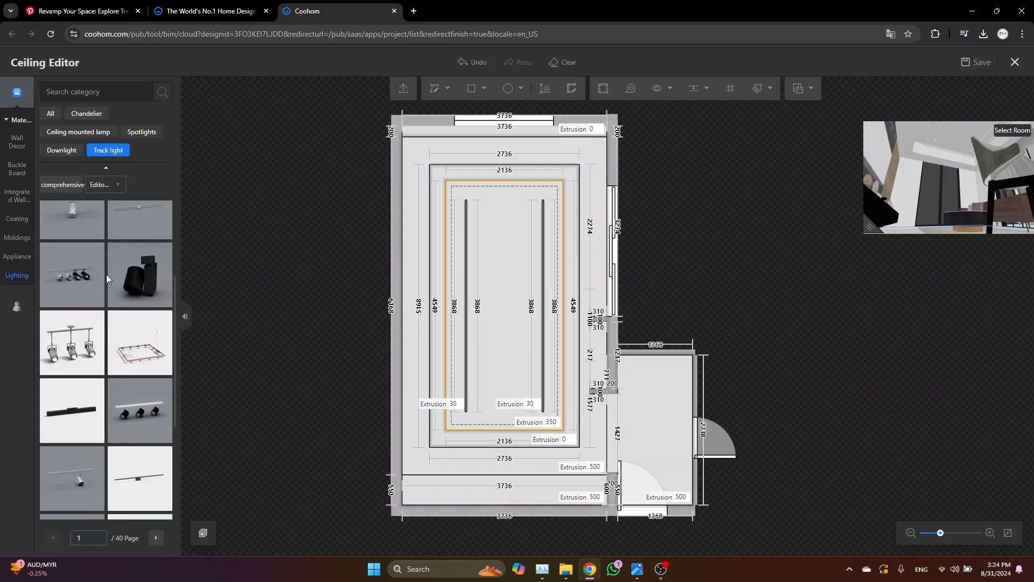
left_click(156, 541)
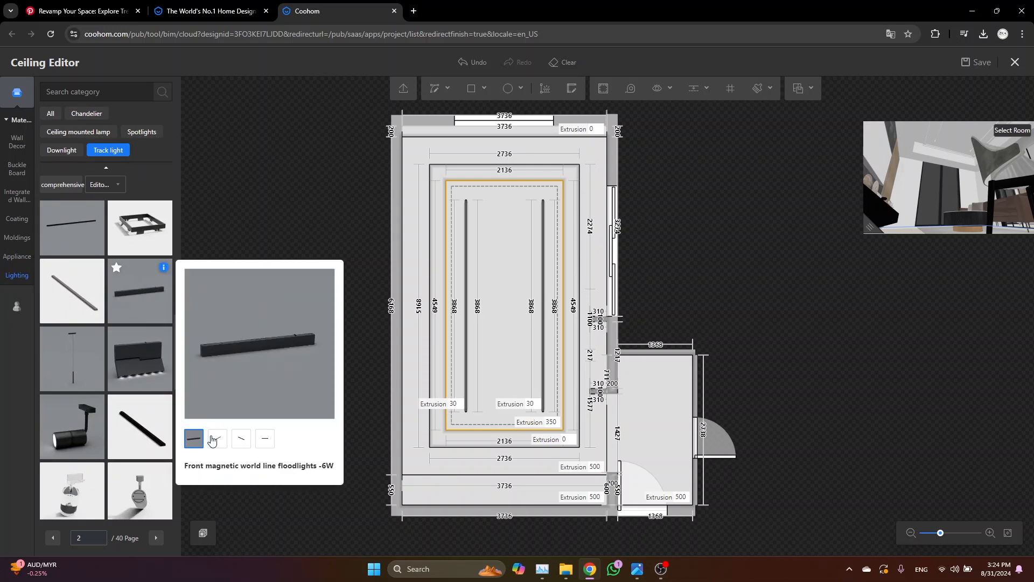
left_click(241, 438)
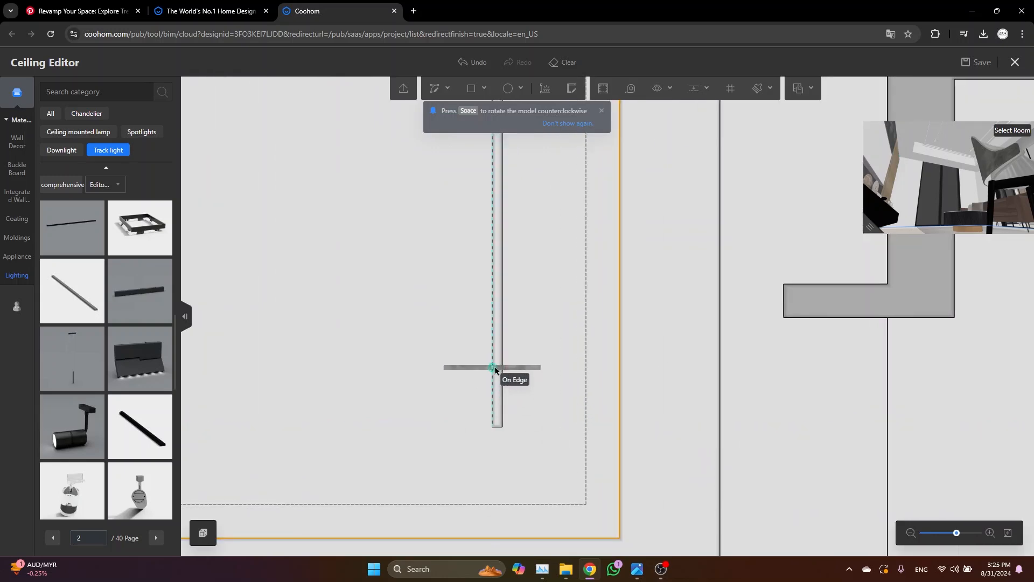
left_click(494, 367)
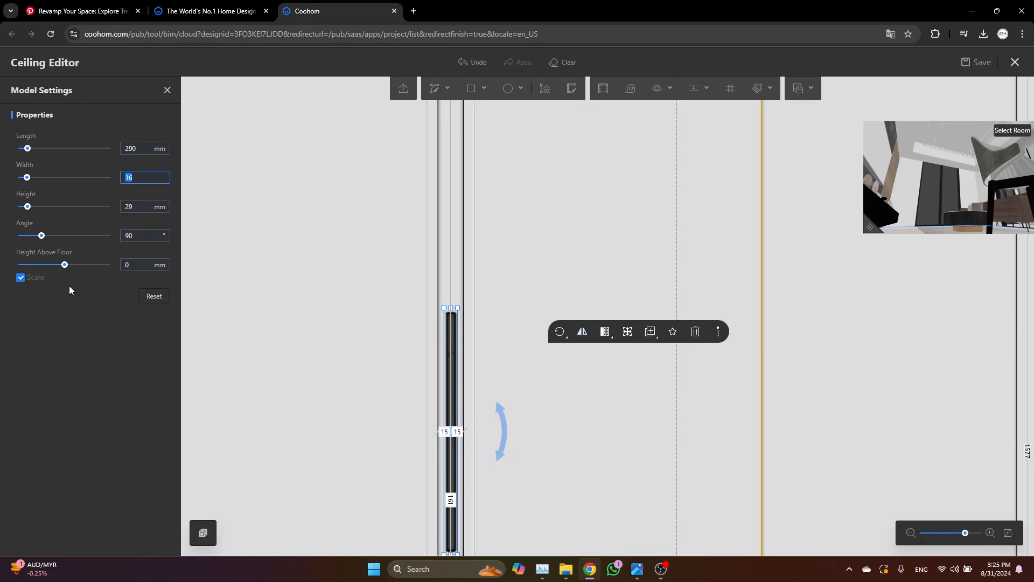
- Resize the floodlight to Width 25 and Length 350 in Model Settings
type("25")
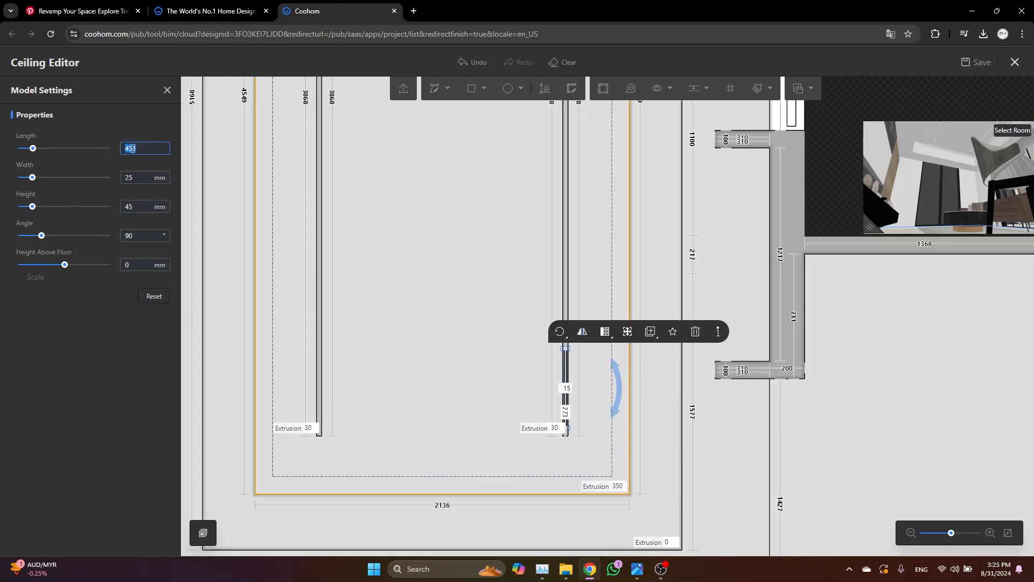
type("350")
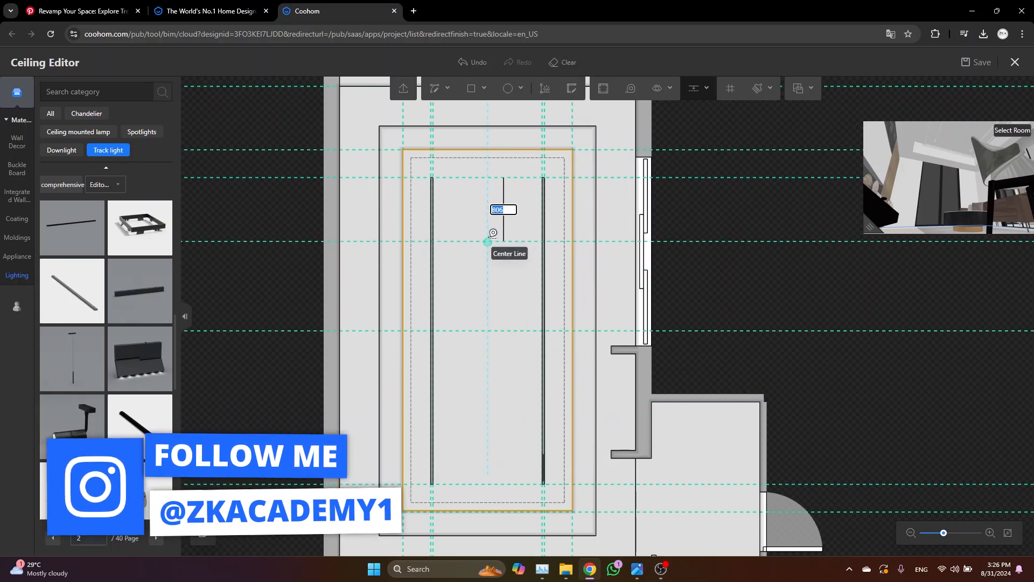
- Snap a guide to the centre line and add more horizontal guides via Add Guides
left_click(470, 87)
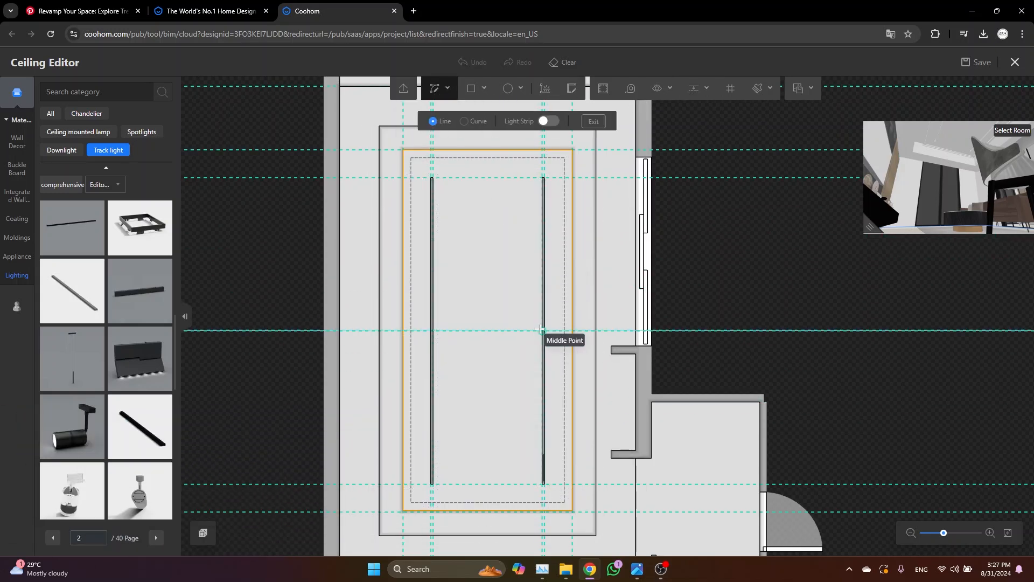
left_click(693, 87)
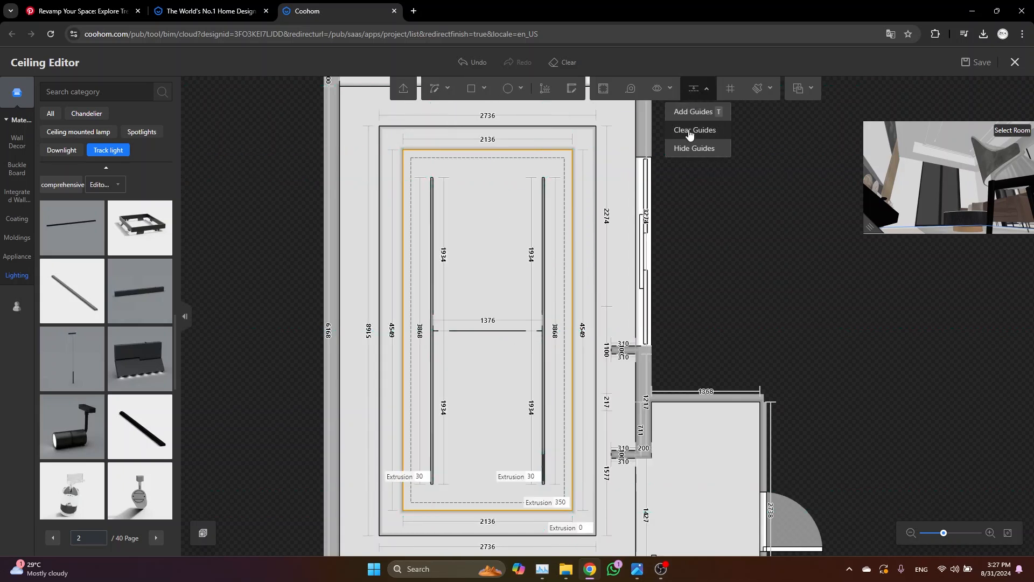
left_click(693, 111)
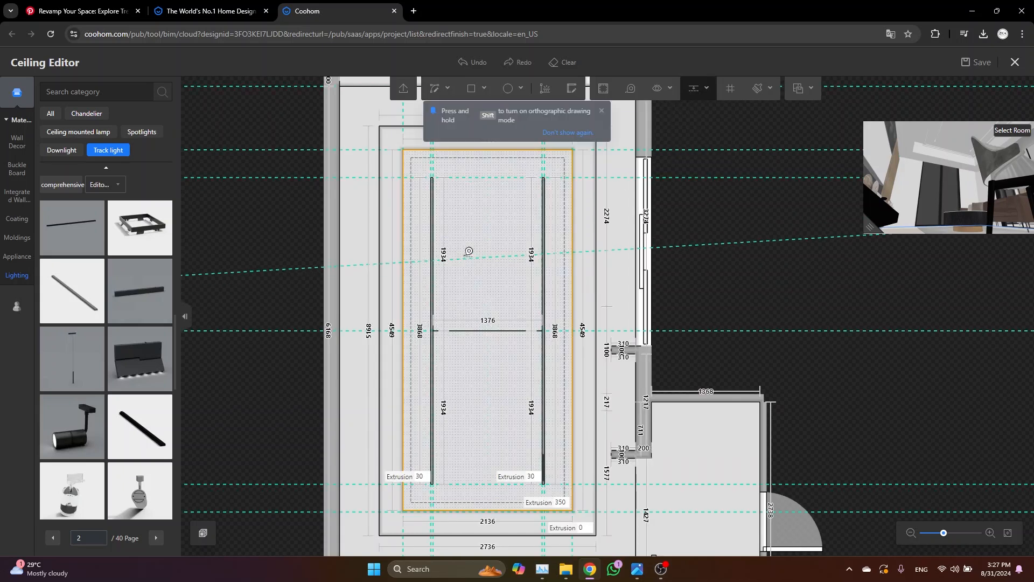
mouse_move(433, 409)
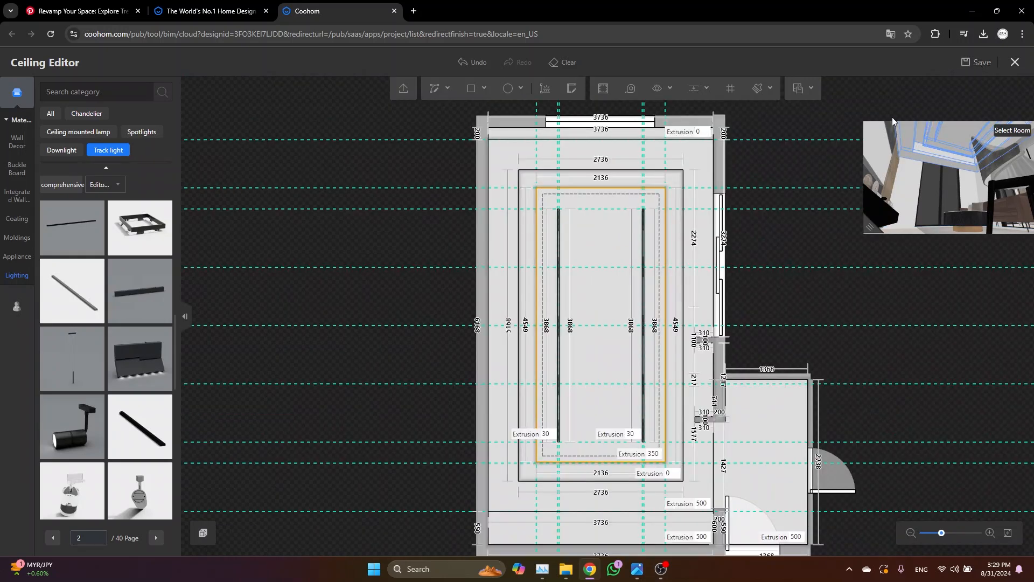
left_click(980, 62)
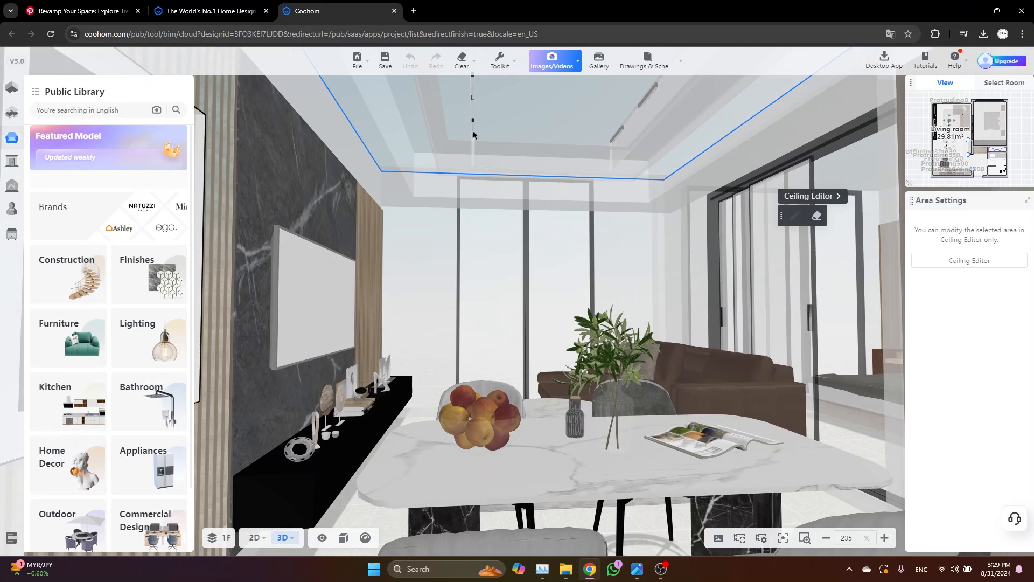
left_click(969, 262)
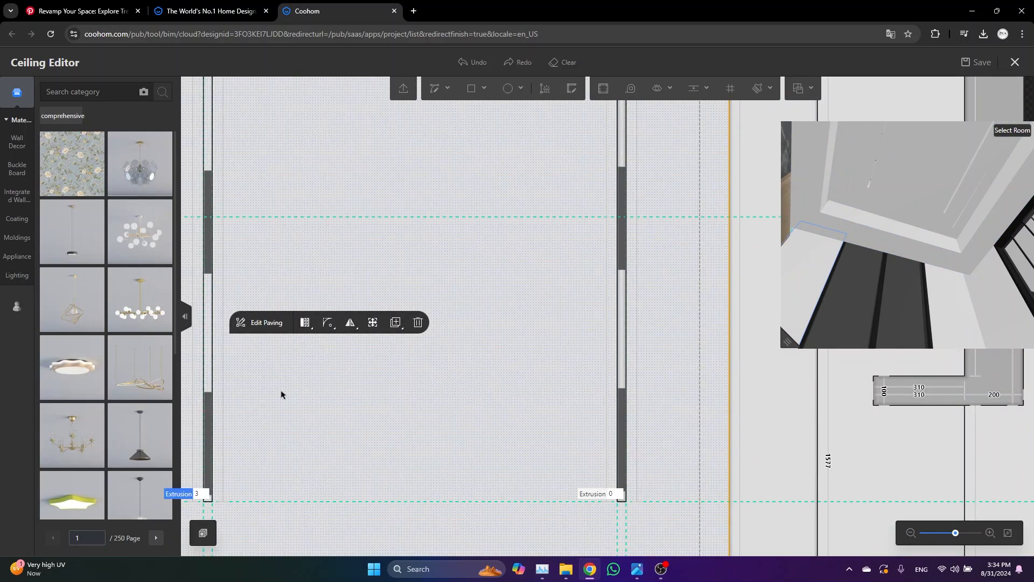
- Set the channel's extrusion depth to 320
left_click(201, 494)
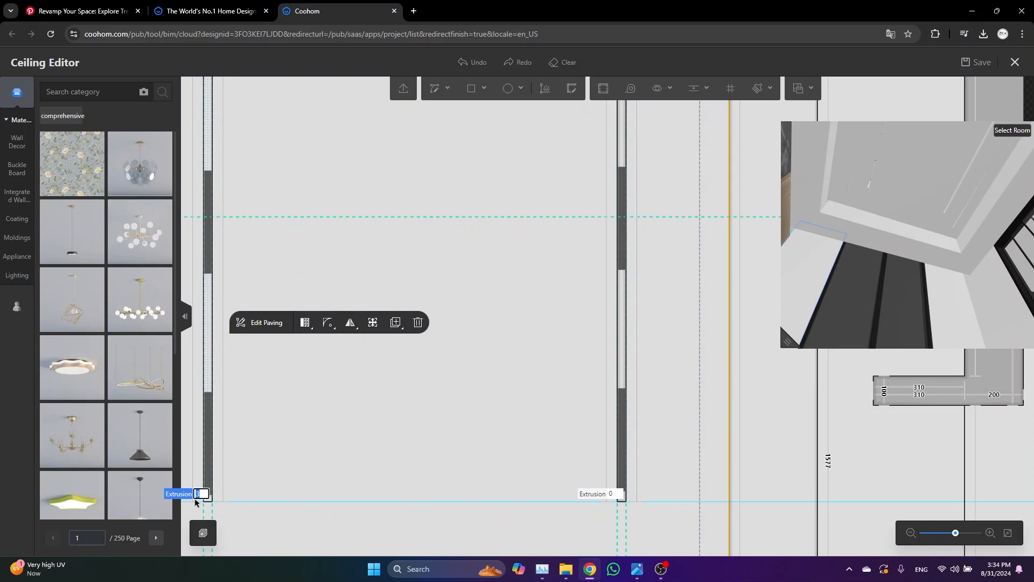
type("320")
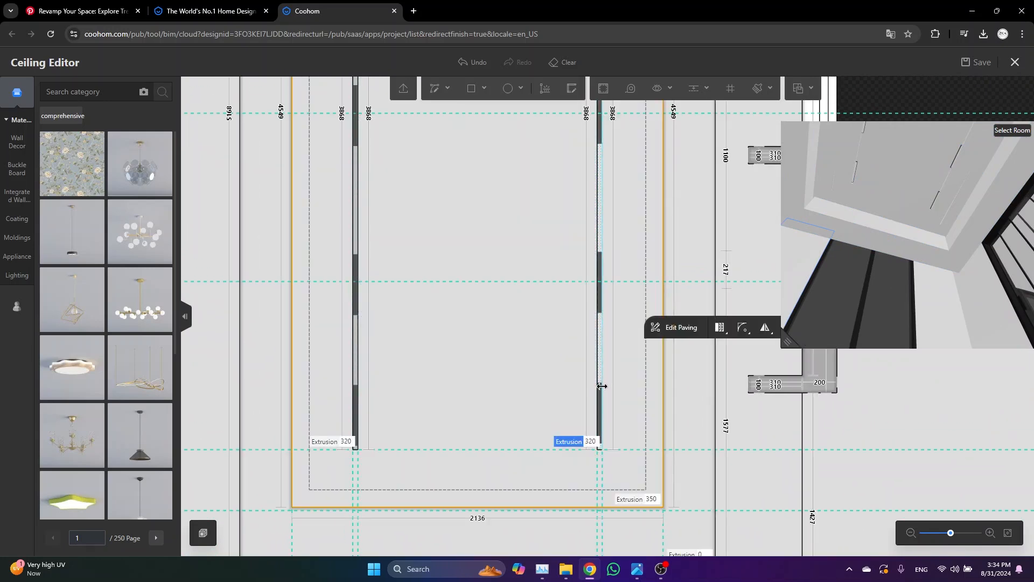
- Search Wall Decor for 'black', finish both channels in black and save the project
left_click(17, 141)
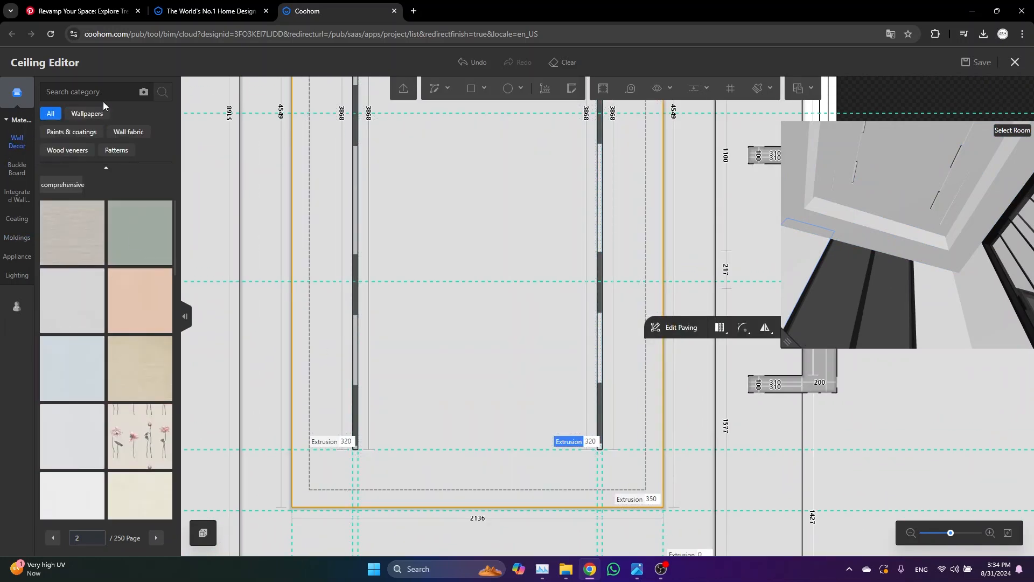
type("b")
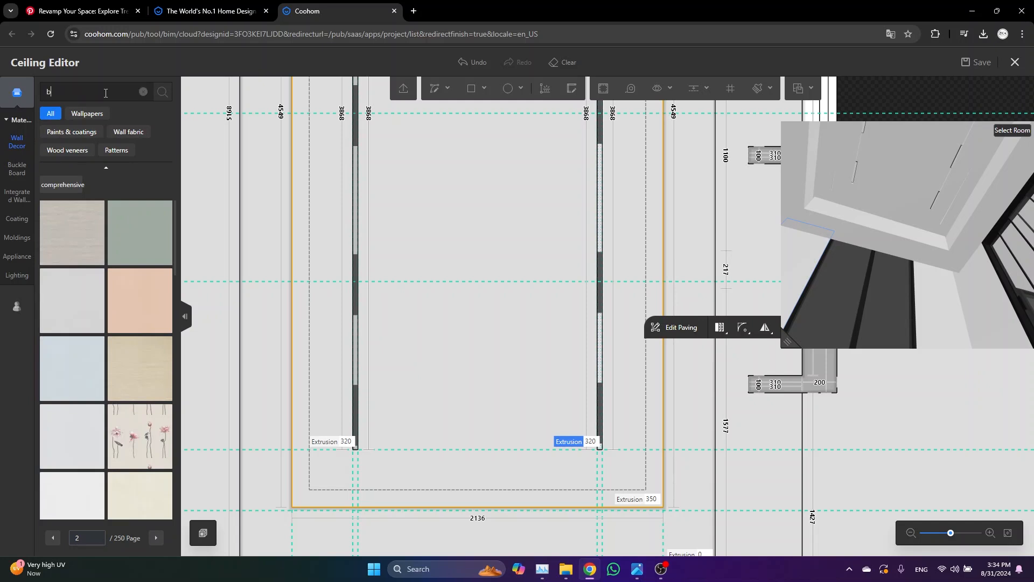
type("lack")
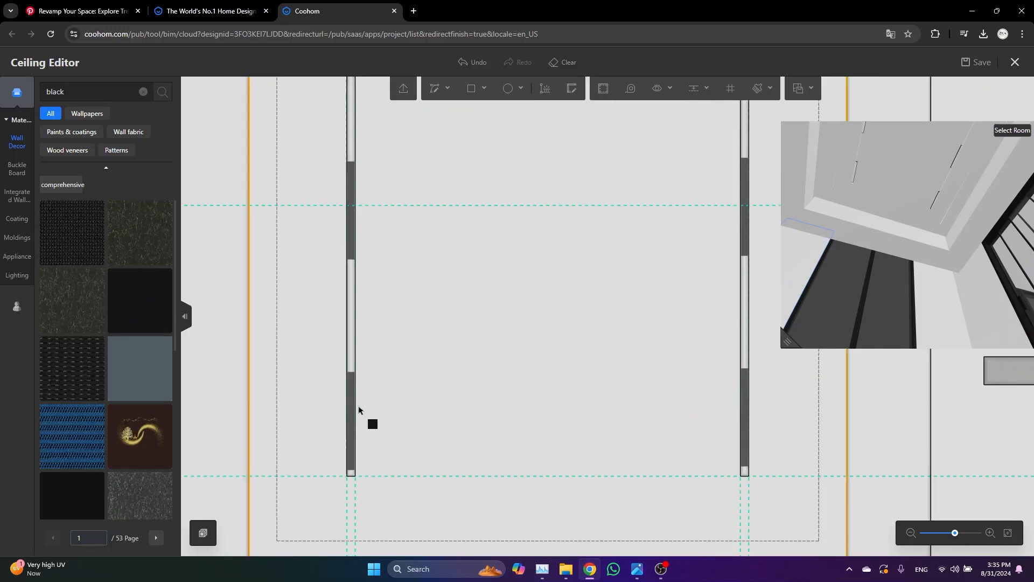
left_click(372, 423)
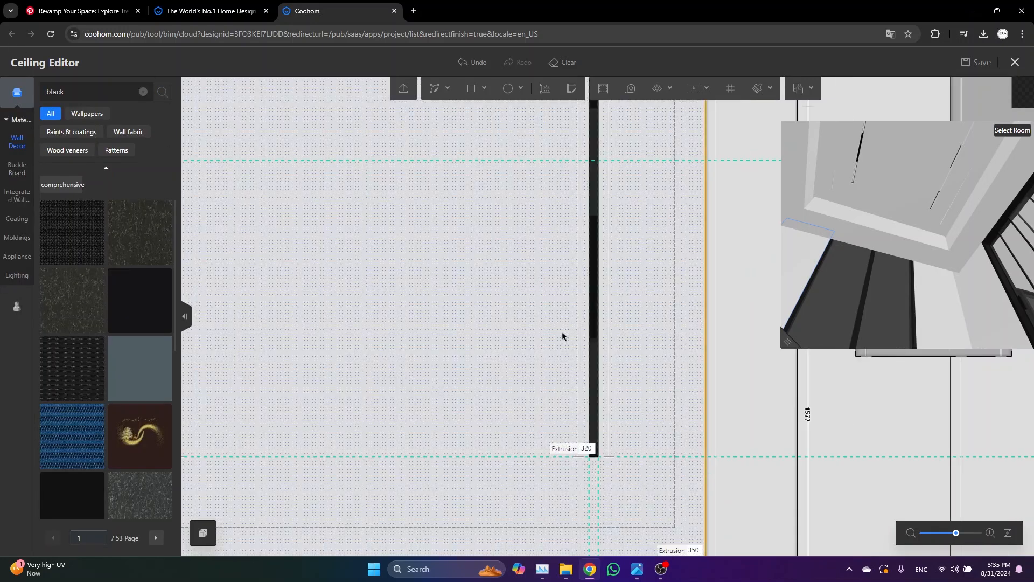
left_click(982, 62)
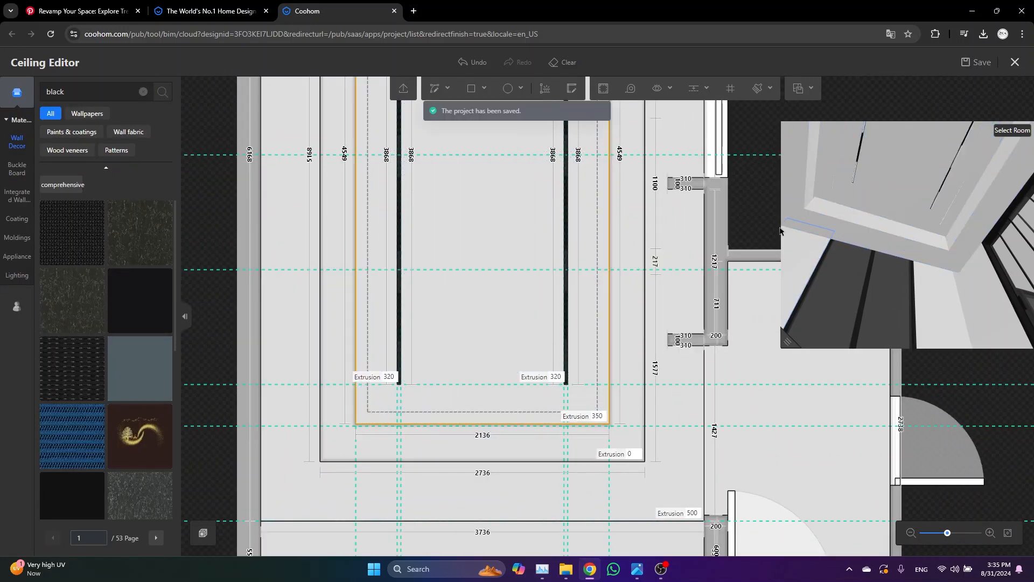
- Start the Material Brush, dismiss its tip and zoom into the living room ceiling
left_click(500, 60)
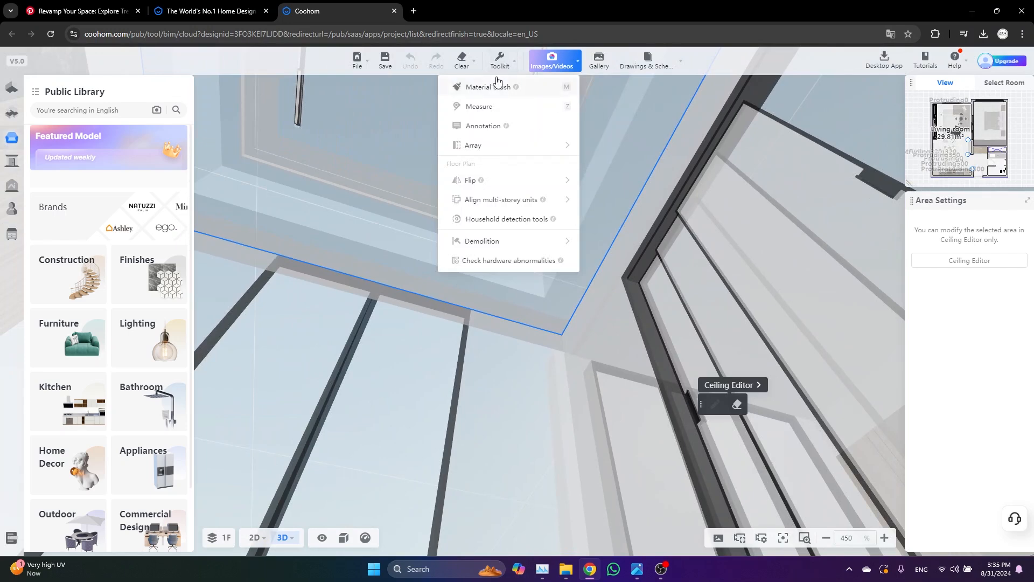
left_click(482, 86)
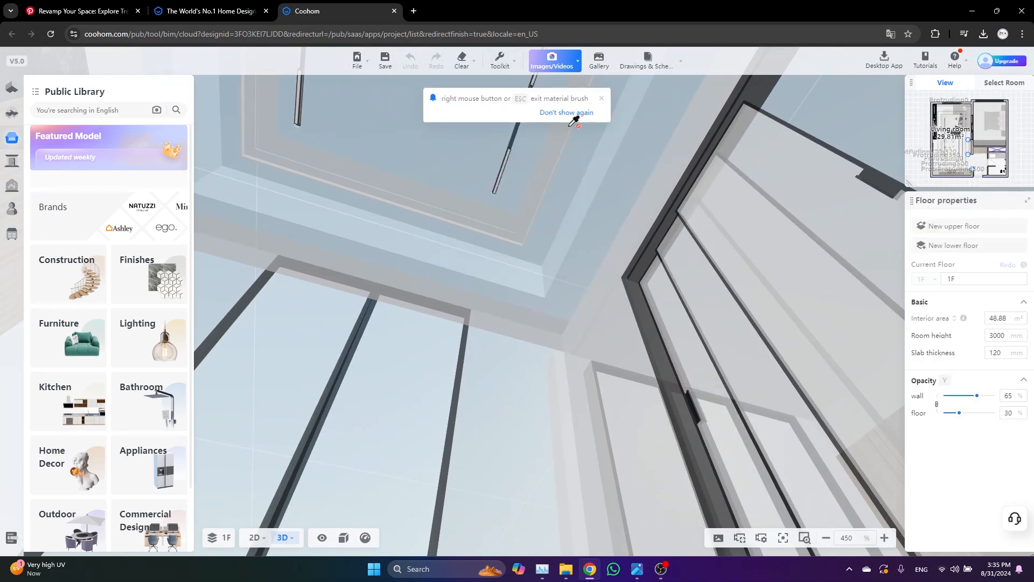
mouse_move(513, 140)
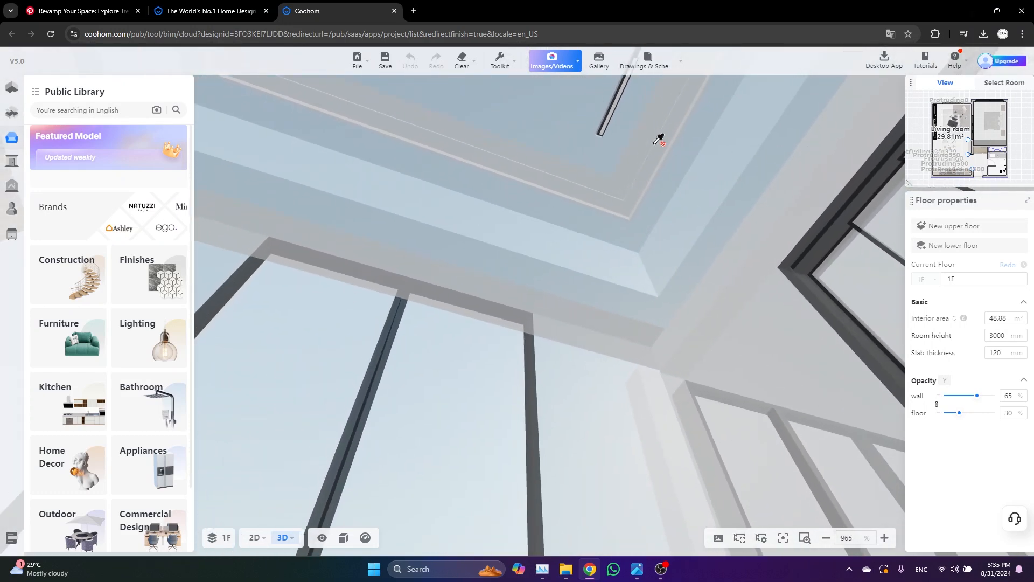
left_click_drag(659, 139, 579, 258)
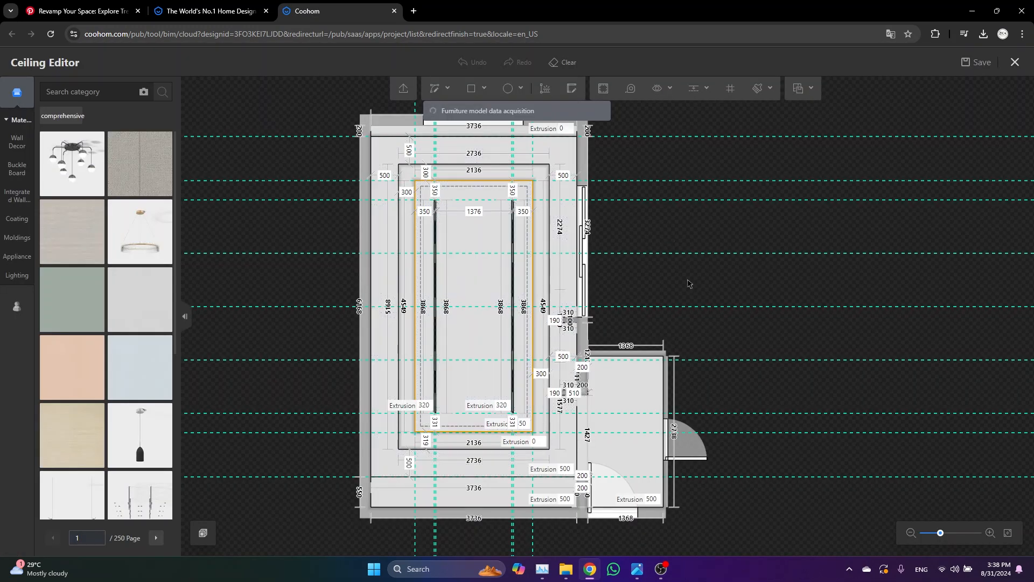
- Hide the guide lines and browse the Lighting library filtered to Spotlights
left_click(693, 88)
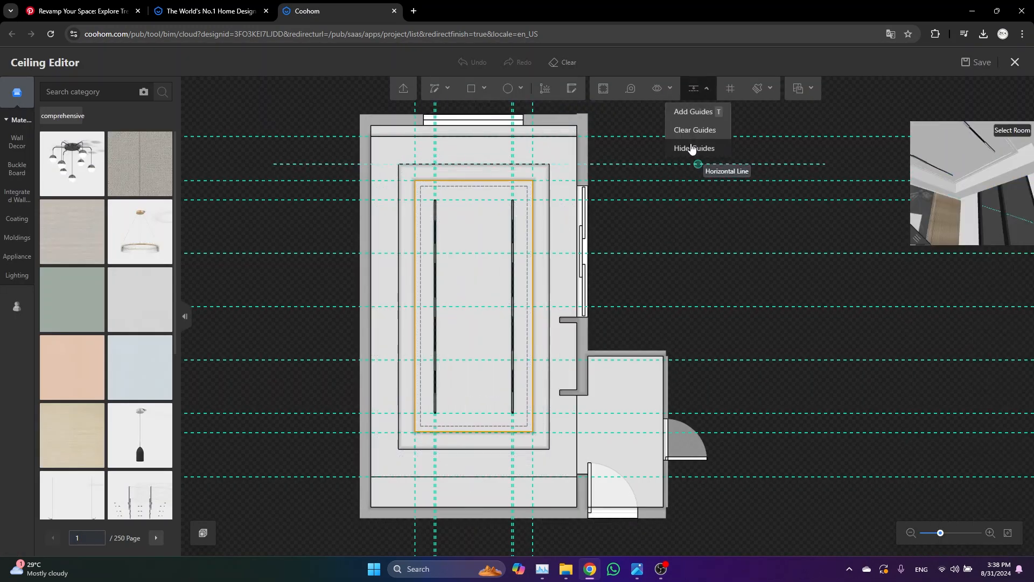
left_click(694, 149)
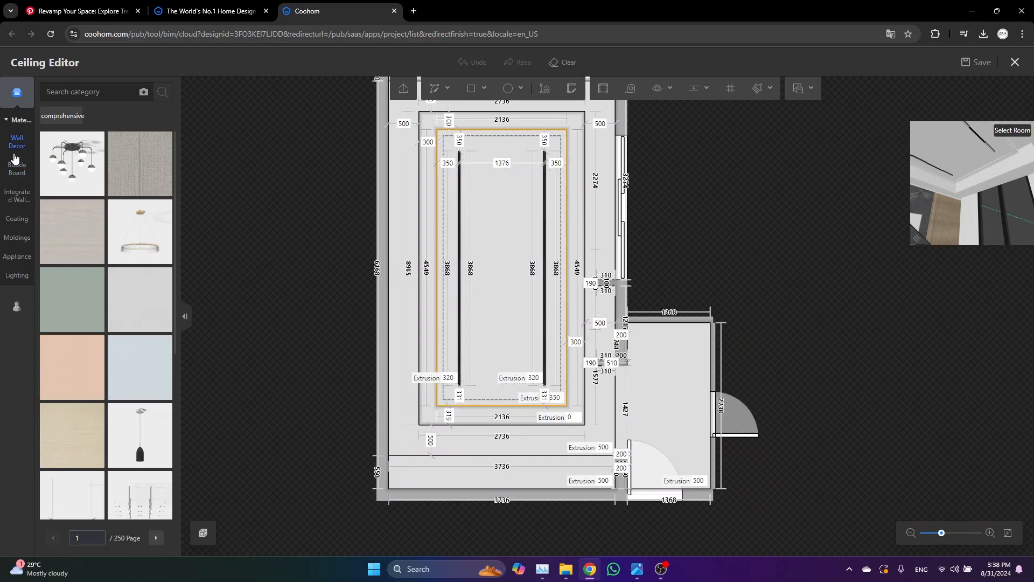
left_click(17, 276)
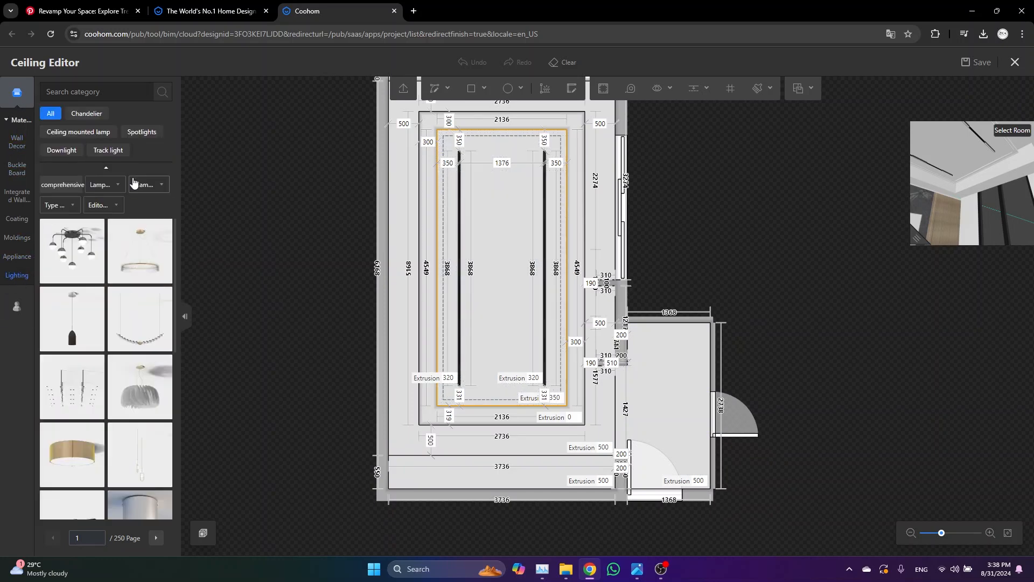
left_click(141, 132)
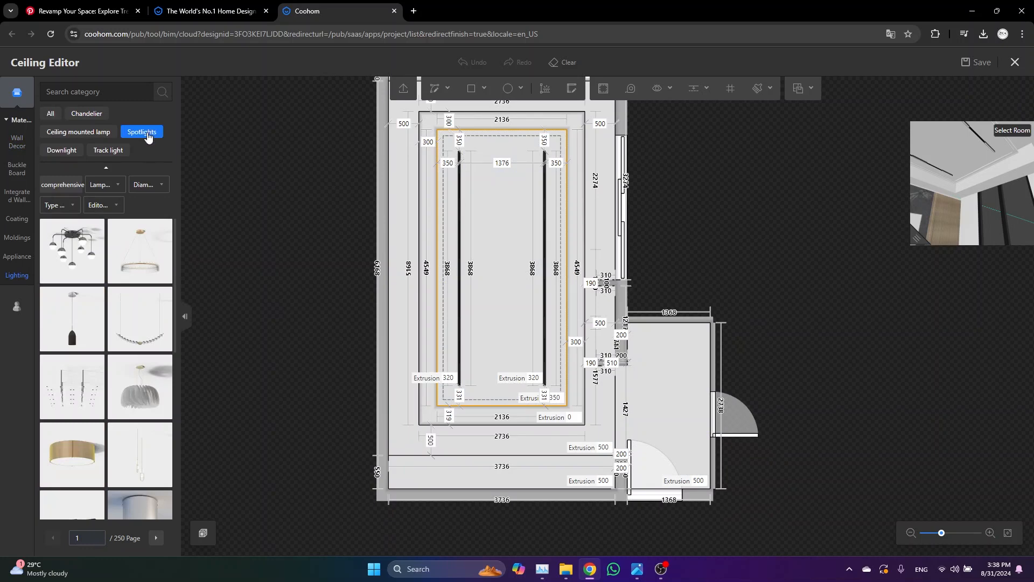
left_click(141, 132)
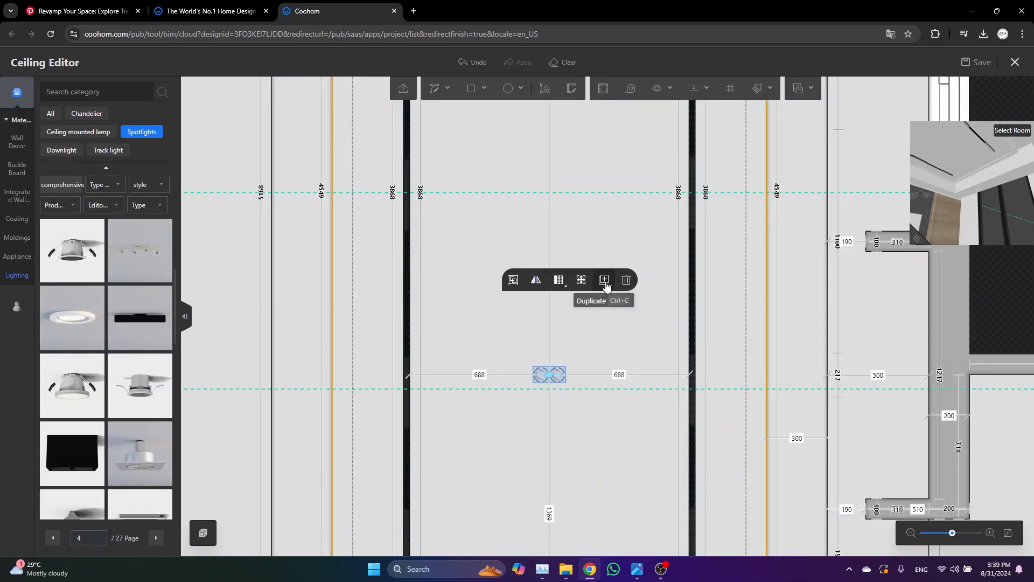
- Duplicate the double spotlight and place the copy in the entry area
left_click(603, 281)
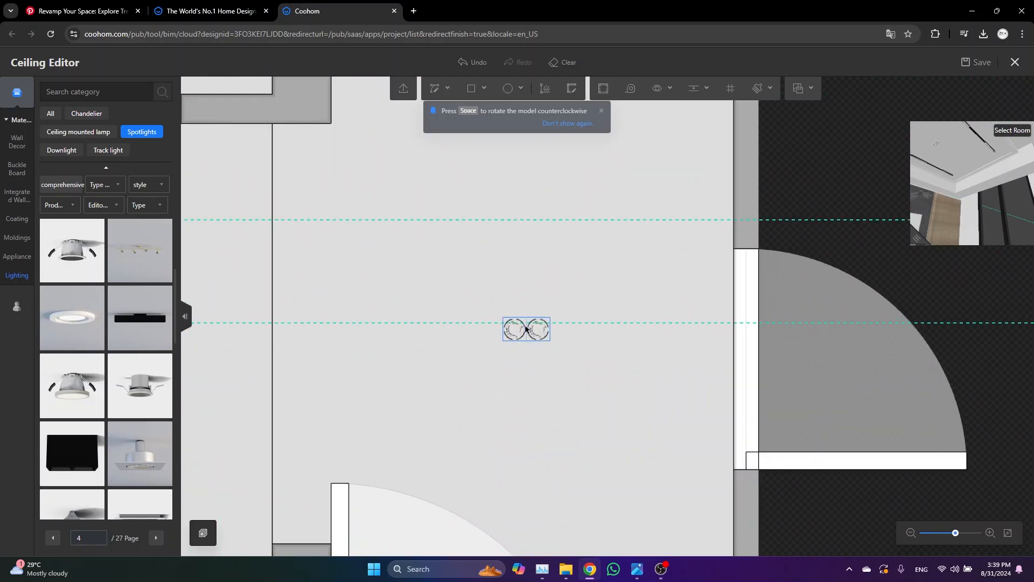
left_click_drag(527, 329, 502, 317)
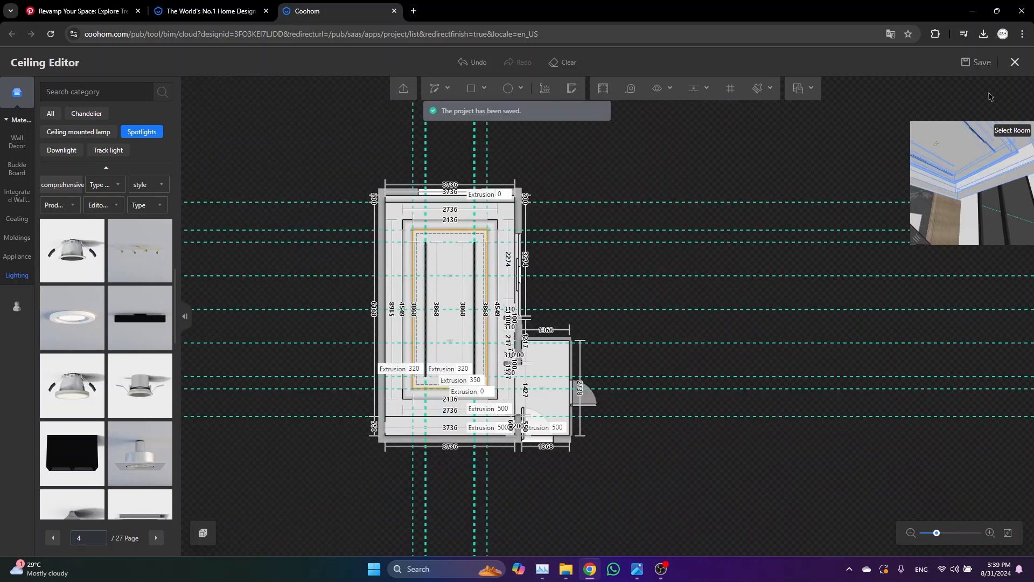
mouse_move(1015, 62)
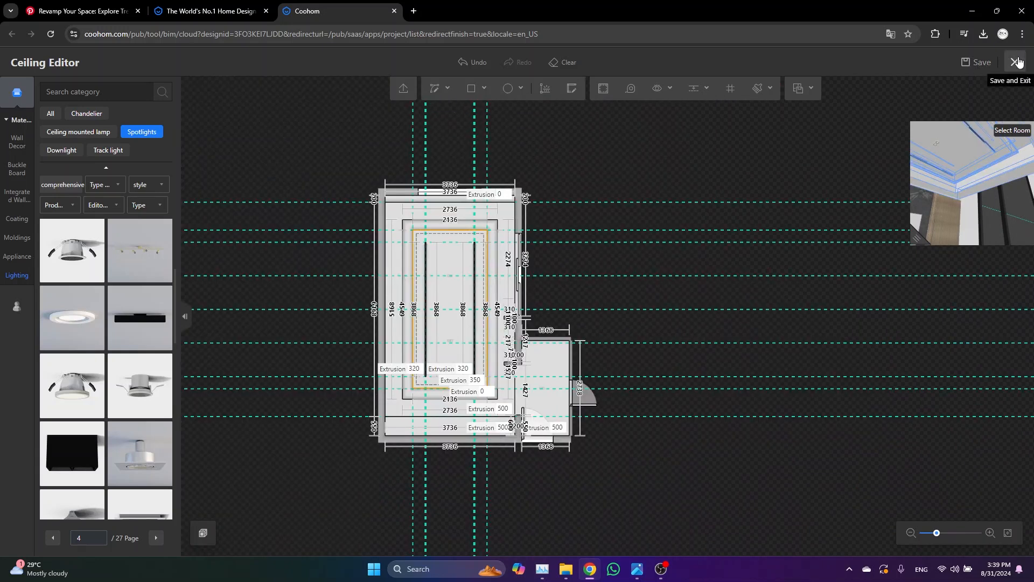
- Save and exit the ceiling editor, then browse Construction > Plafond Ceilings in the public library
left_click(1017, 62)
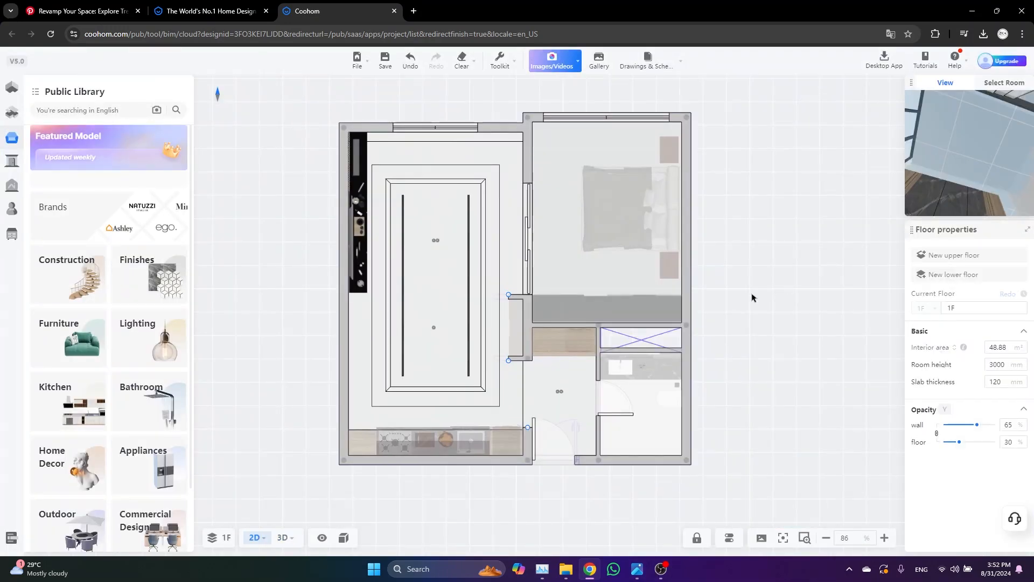
left_click(67, 275)
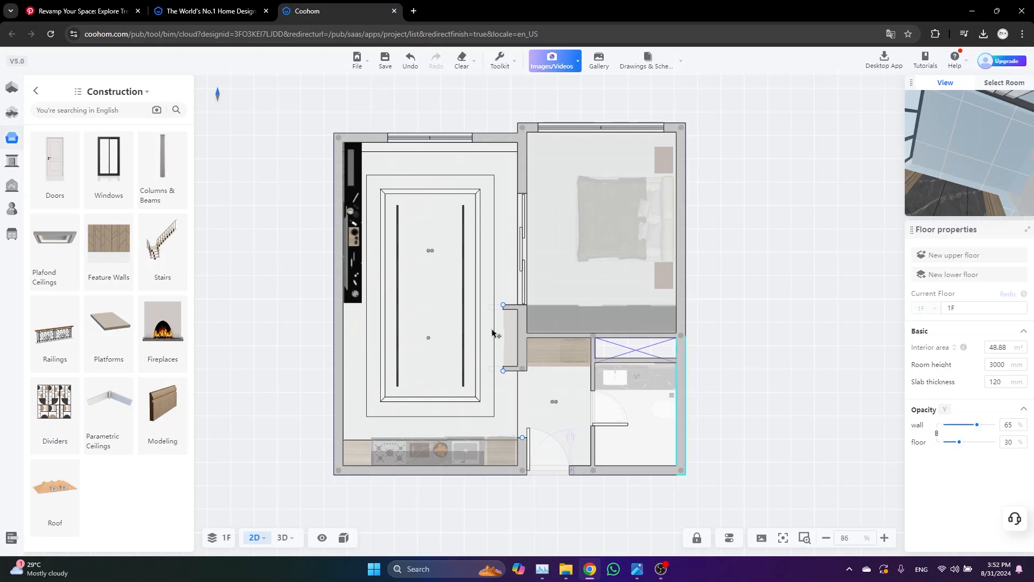
left_click(36, 92)
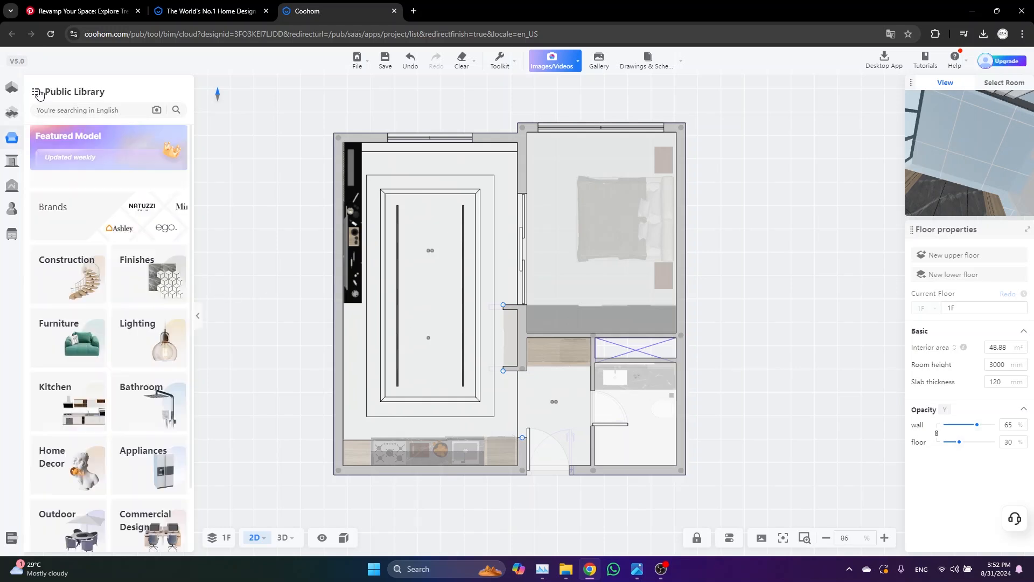
left_click(67, 275)
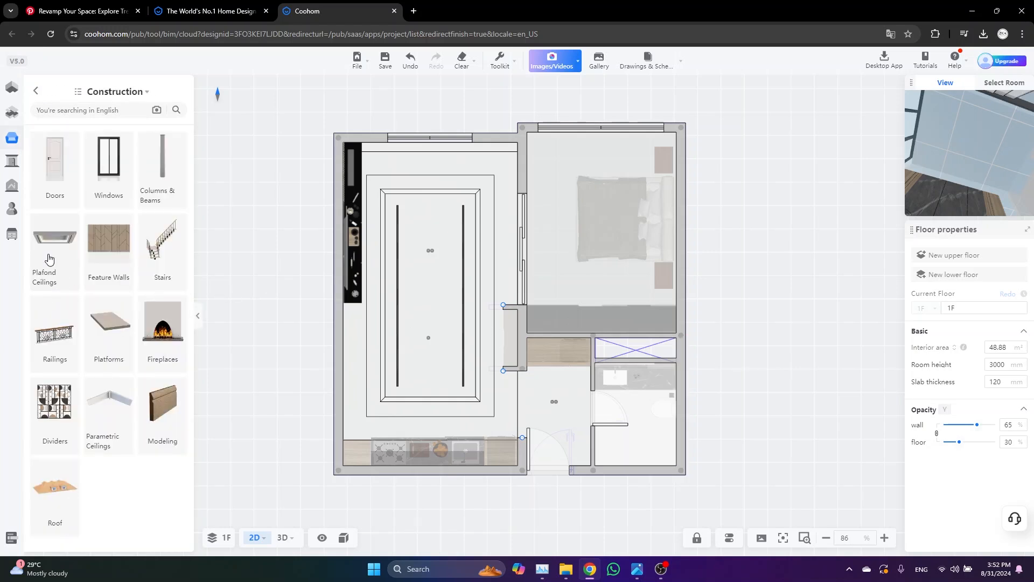
left_click(44, 246)
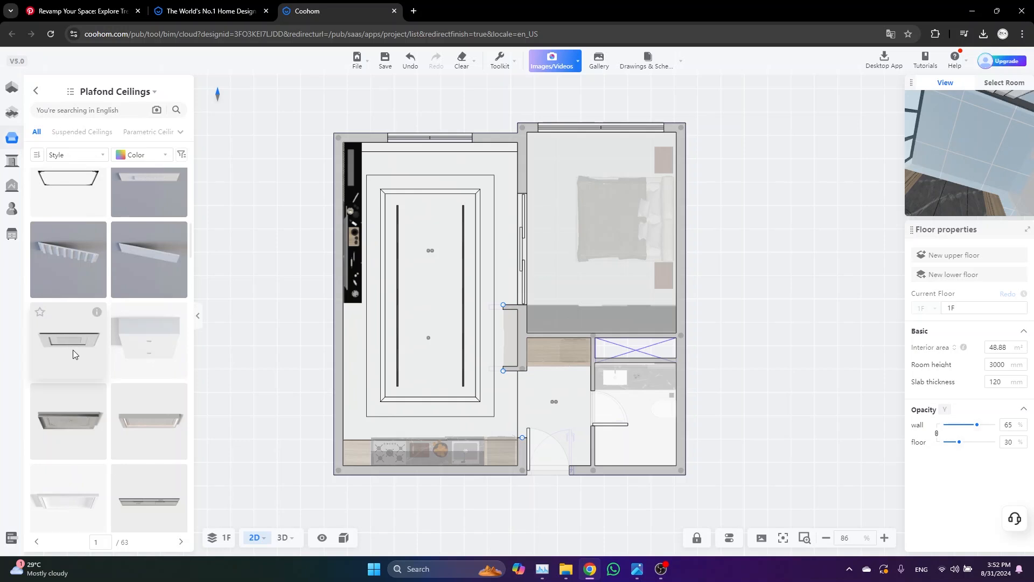
- Place the Modern double eyelid ceiling over the bedroom and pull its top edge down to the wall
left_click(68, 339)
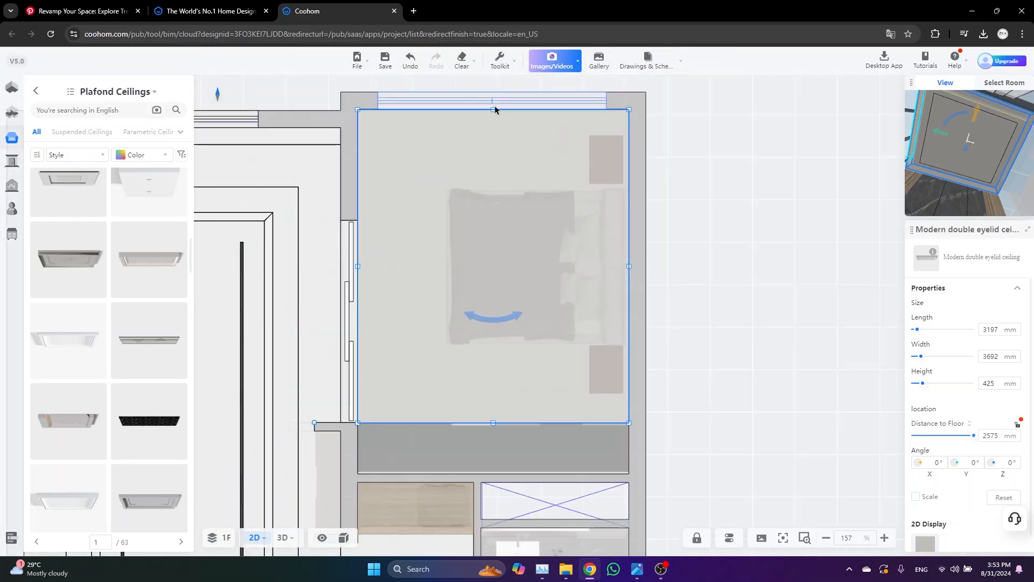
left_click_drag(493, 109, 493, 117)
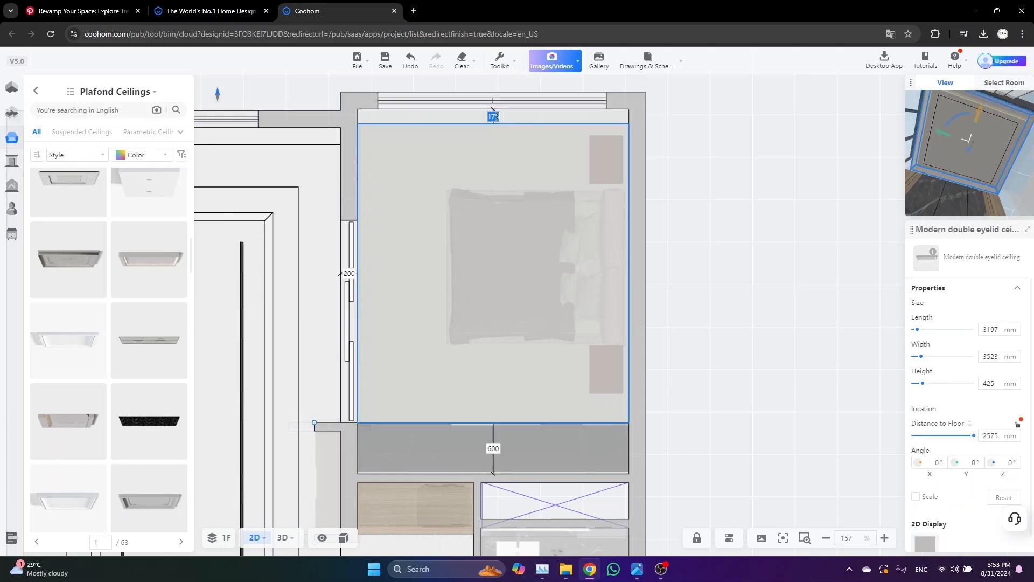
left_click(492, 273)
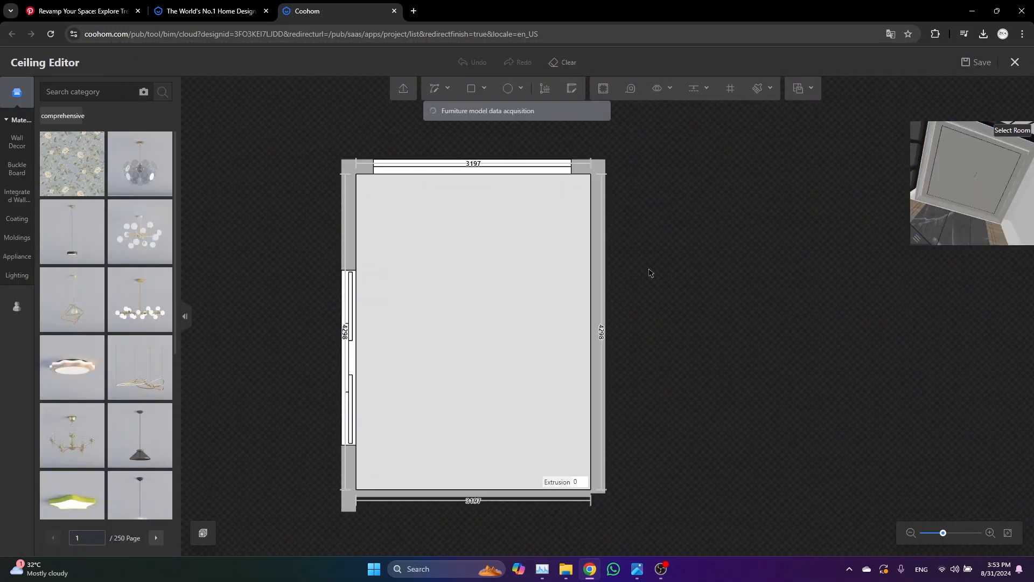
- Add guide lines near the top and bottom edges of the bedroom ceiling
left_click(694, 88)
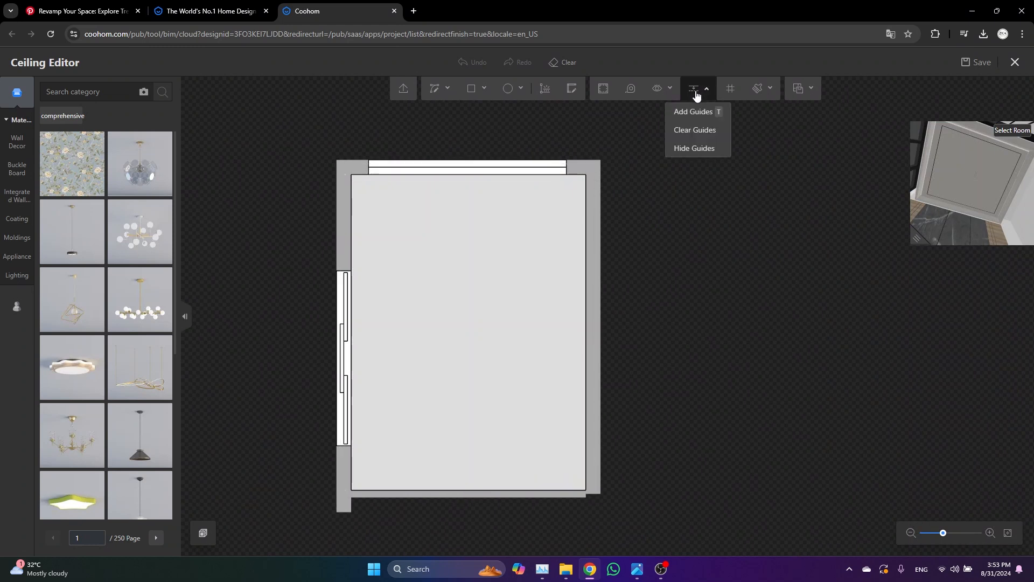
left_click(693, 111)
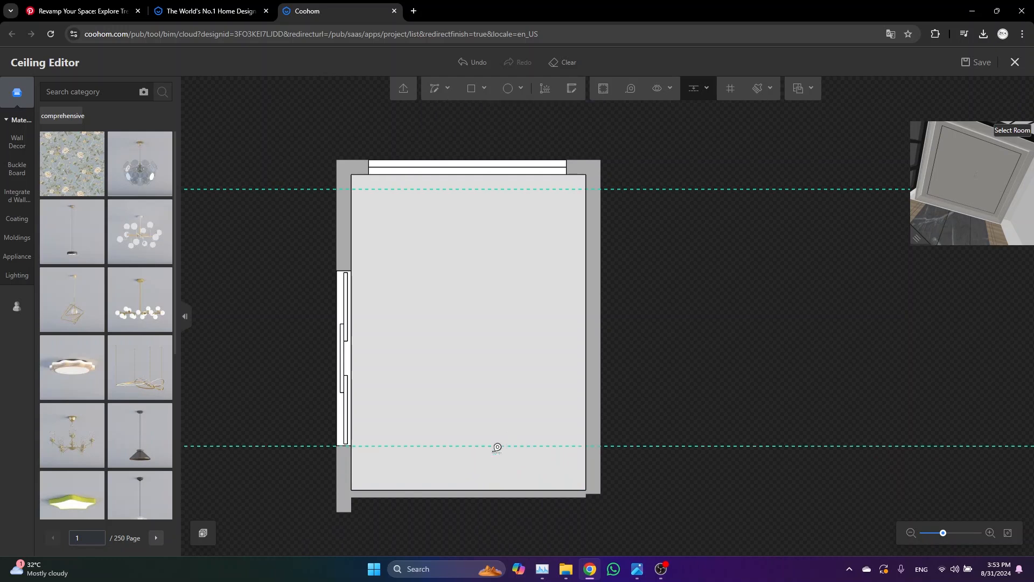
left_click(435, 88)
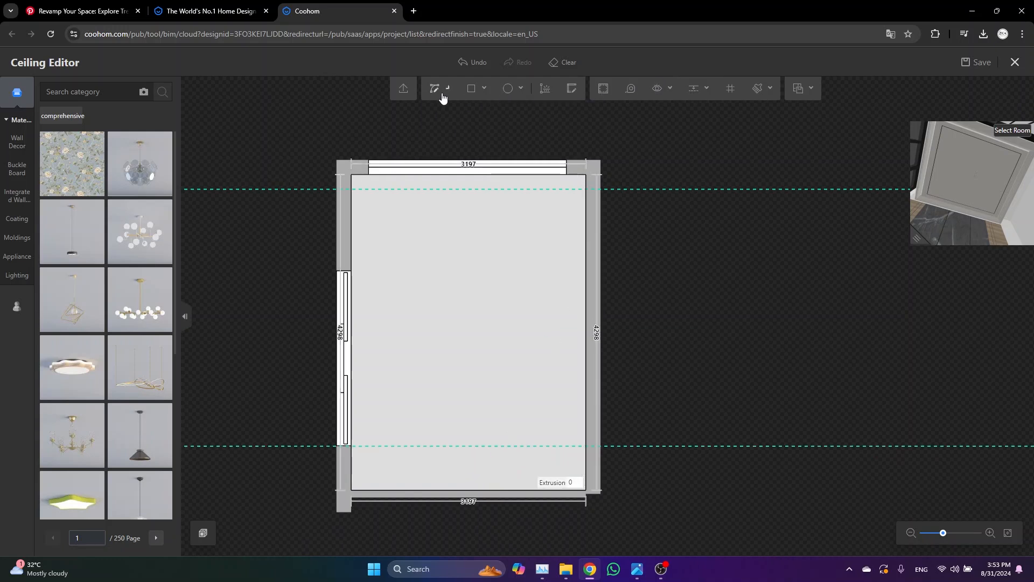
- Draw dividing lines along both guides and extrude the bottom strip 500, checking it in 3D
left_click(434, 88)
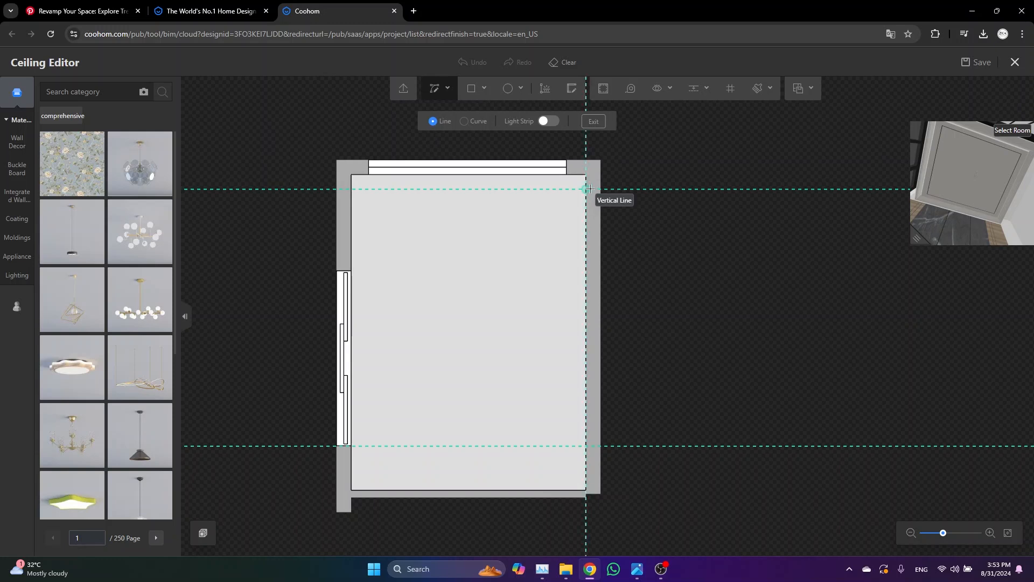
left_click_drag(354, 188, 512, 287)
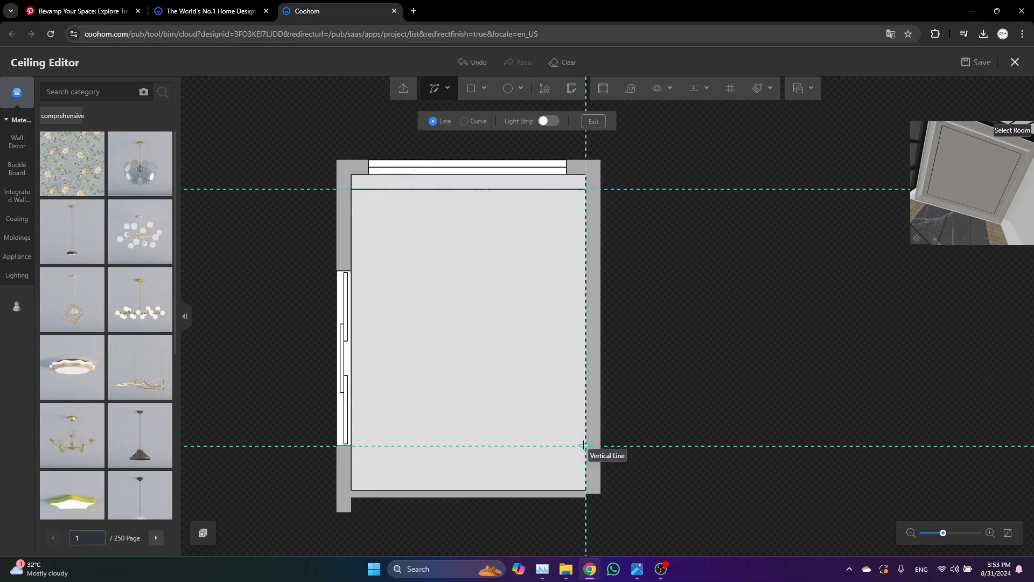
left_click_drag(353, 447, 452, 401)
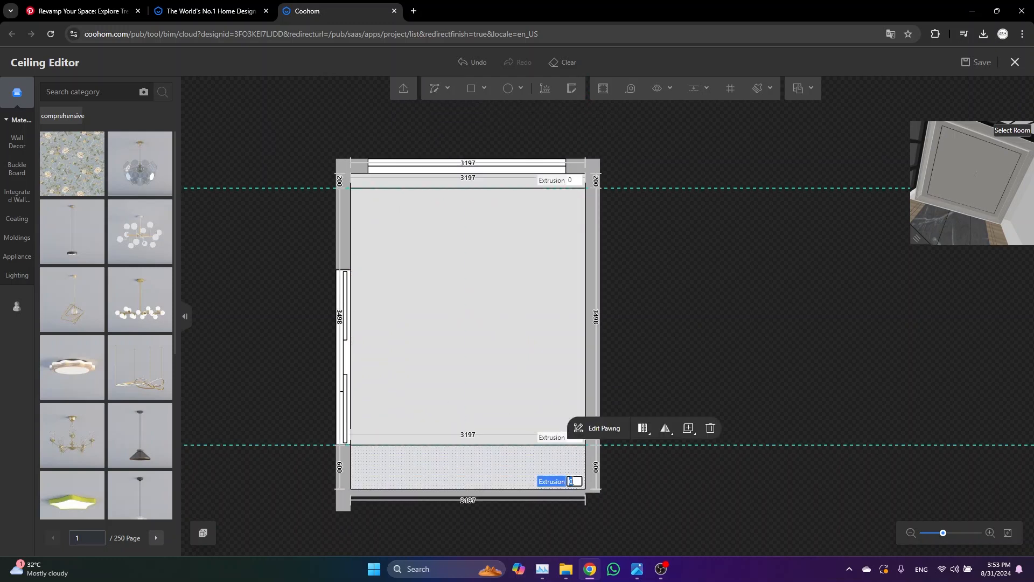
type("500")
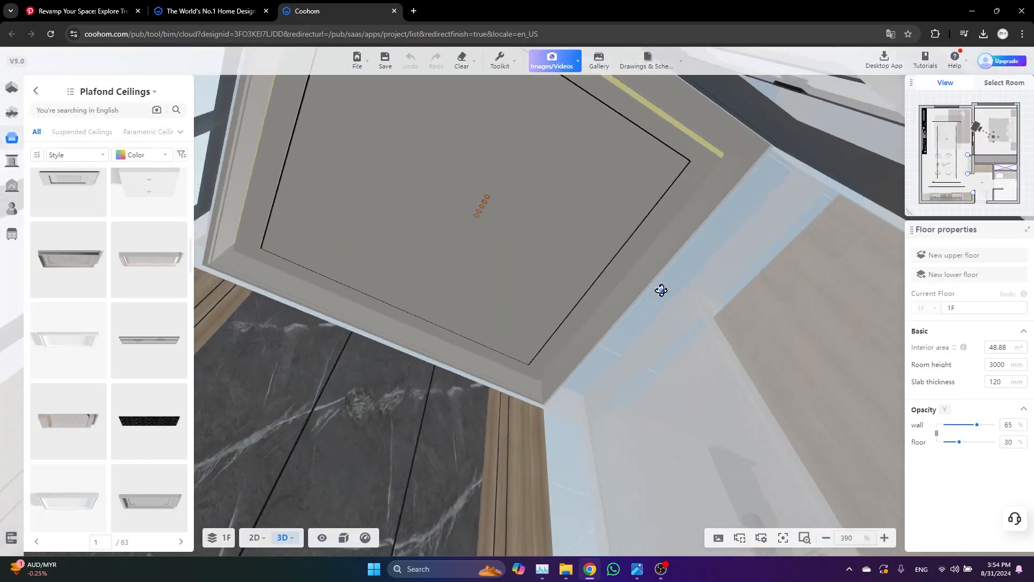
left_click_drag(661, 290, 744, 243)
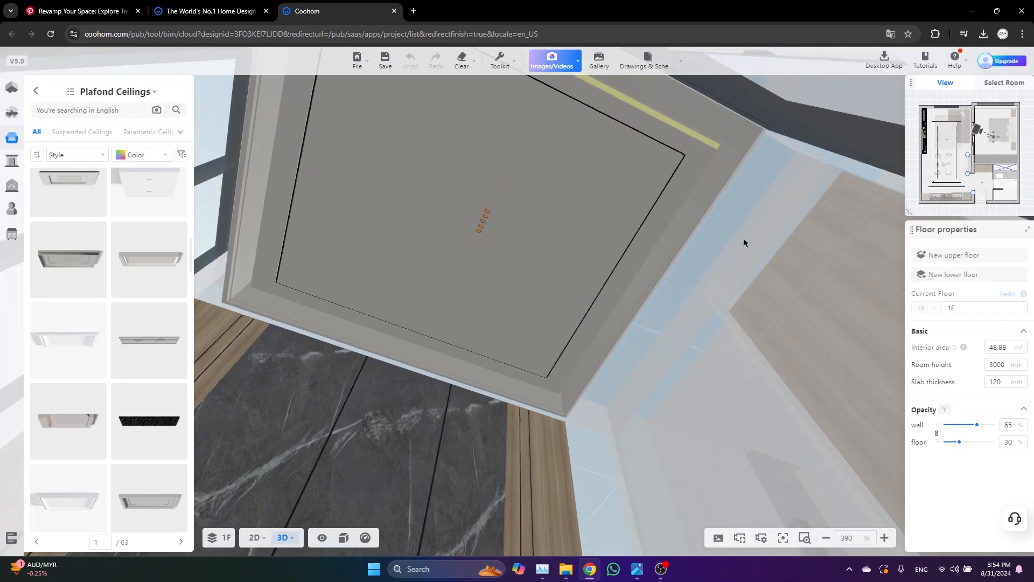